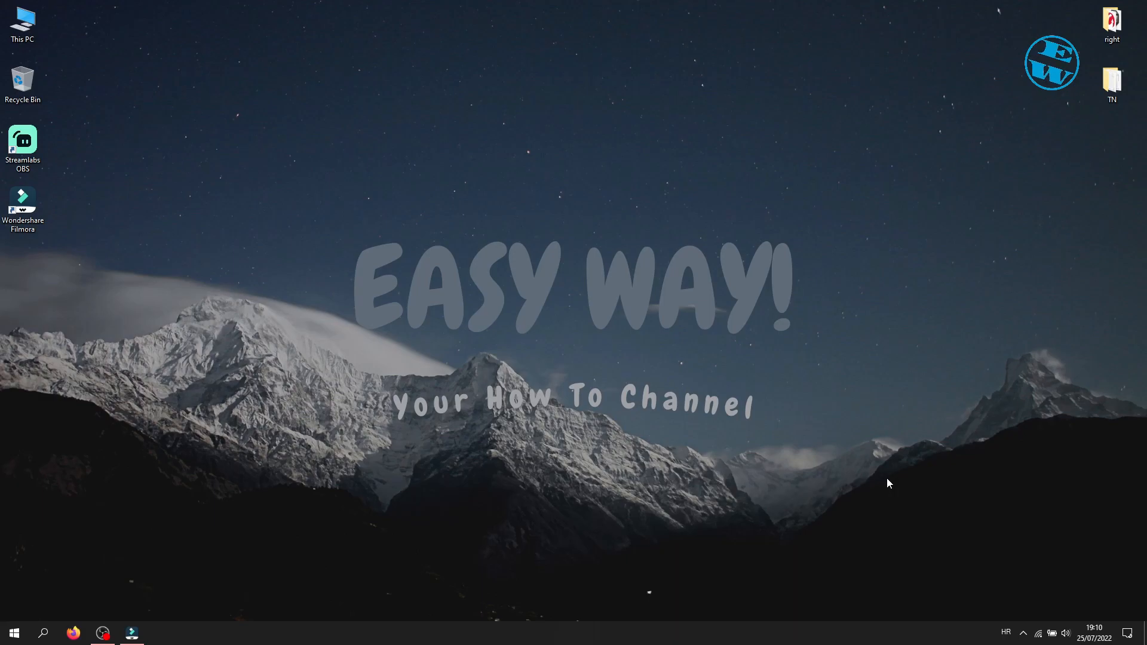
mouse_move(512, 107)
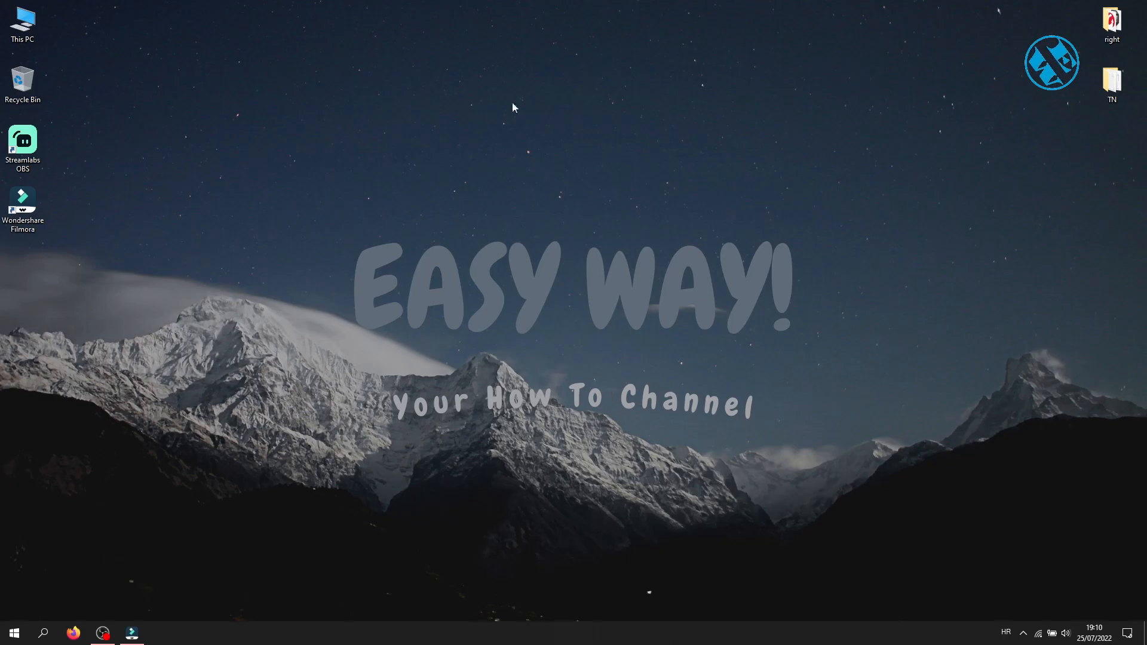
mouse_move(323, 196)
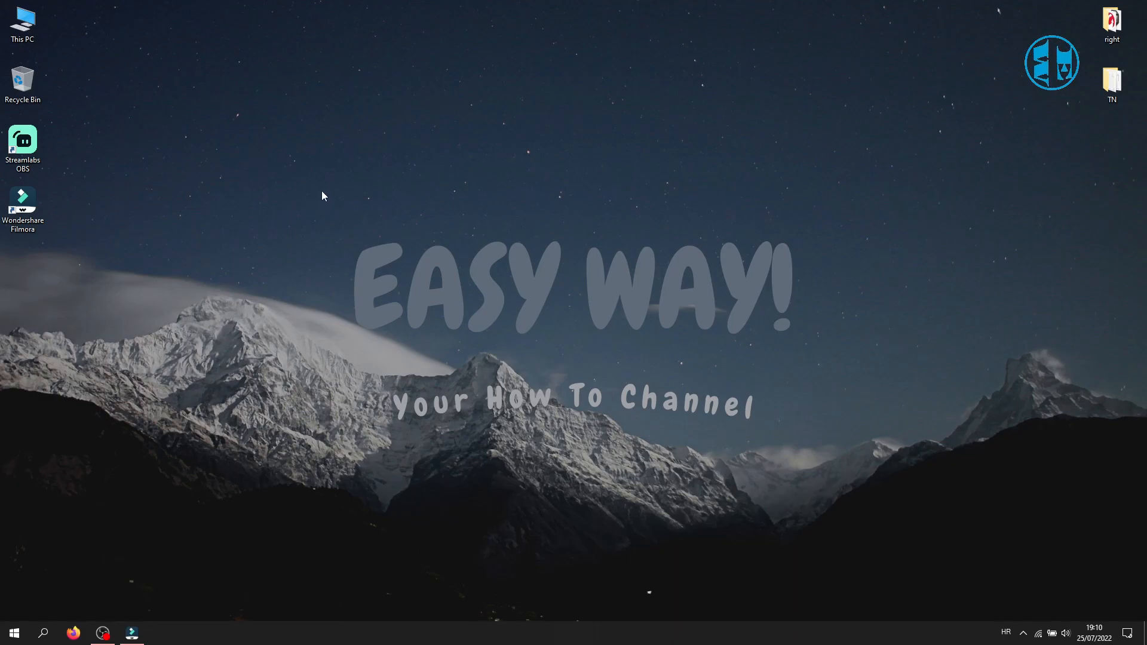
mouse_move(328, 251)
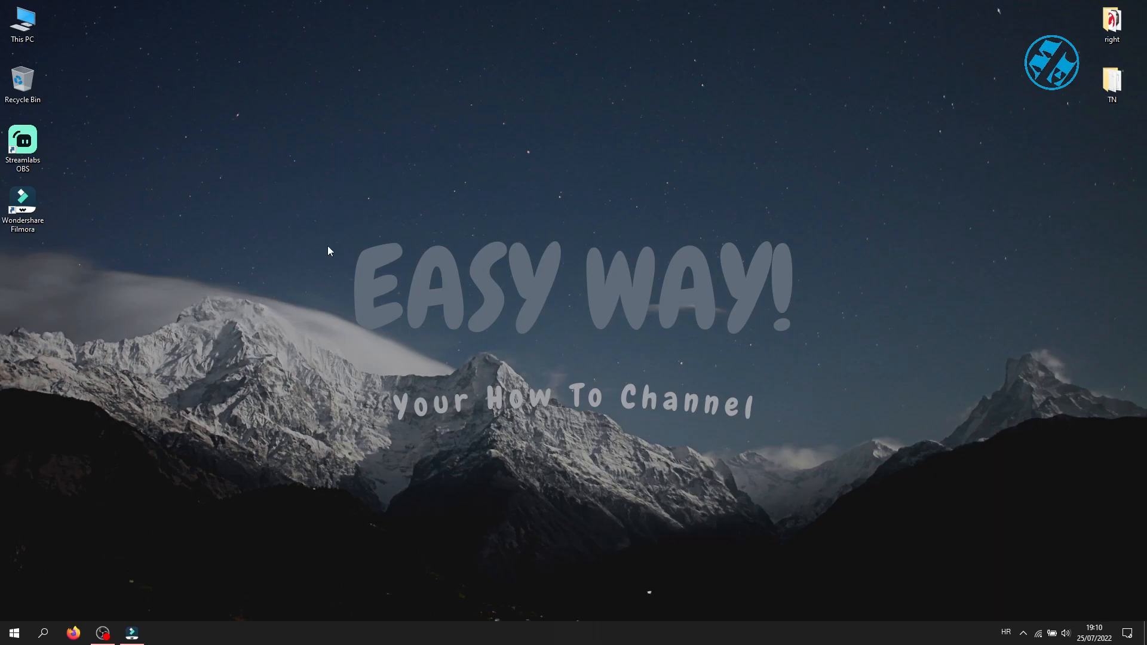
Bring up the Razer Synapse options from the hidden system tray icons.
click(13, 632)
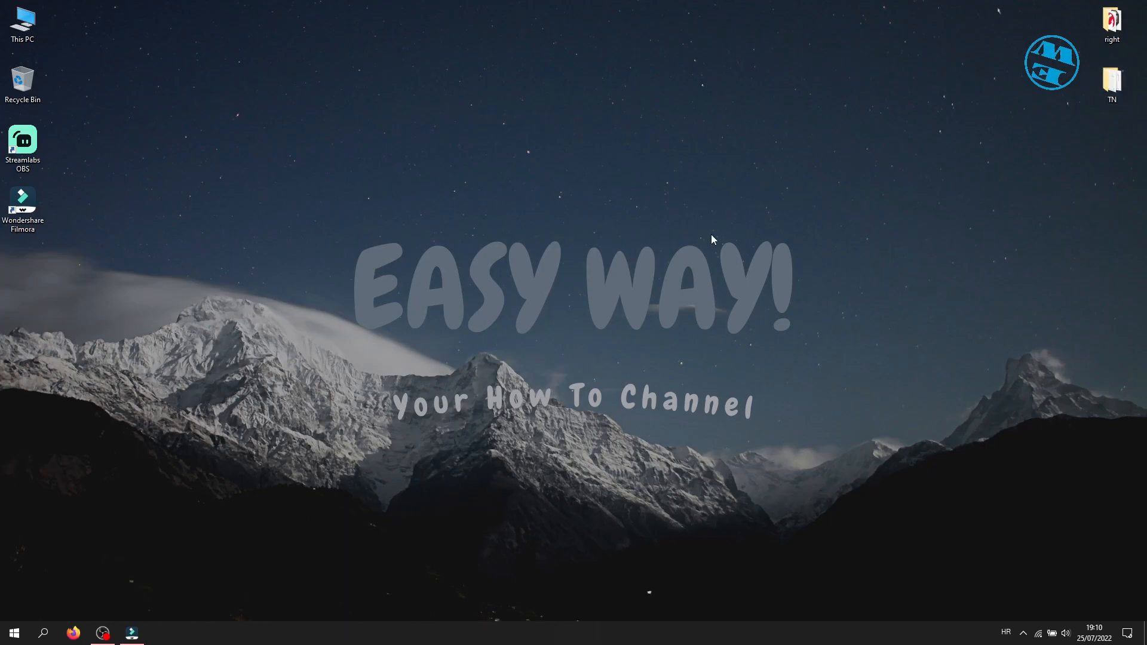
mouse_move(532, 222)
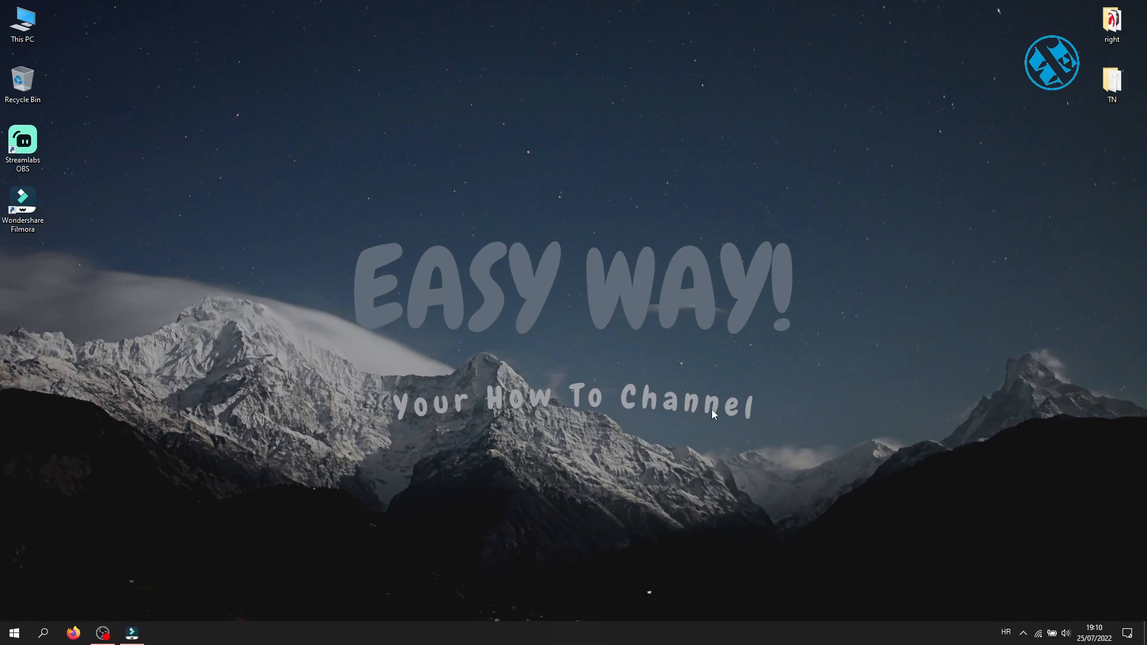
mouse_move(715, 440)
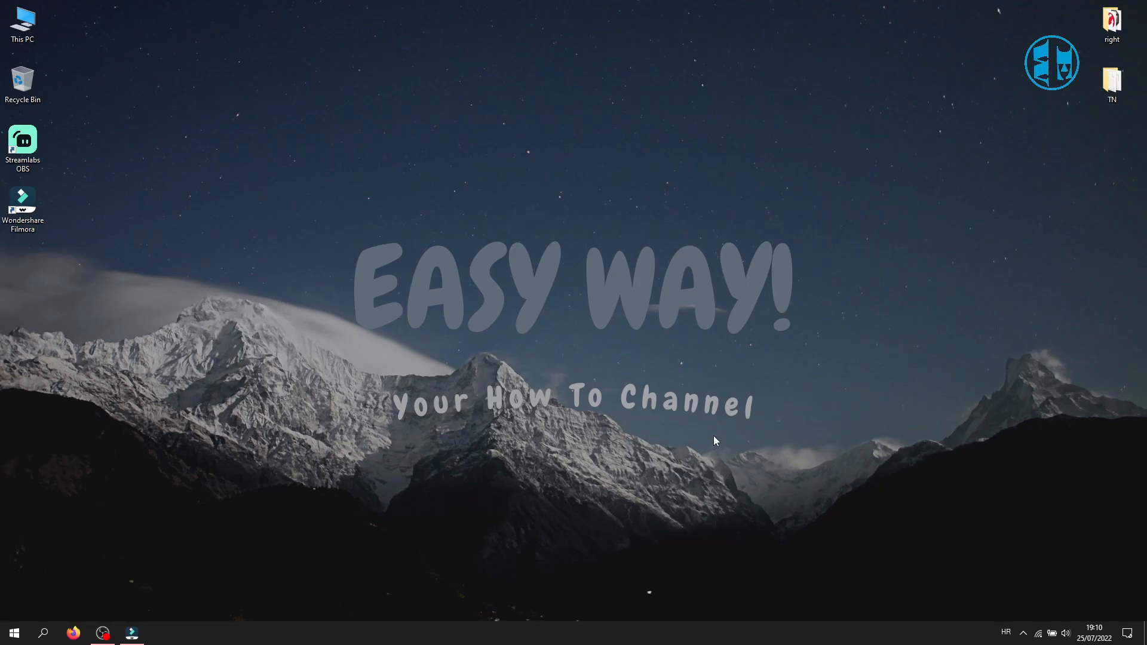
click(1023, 633)
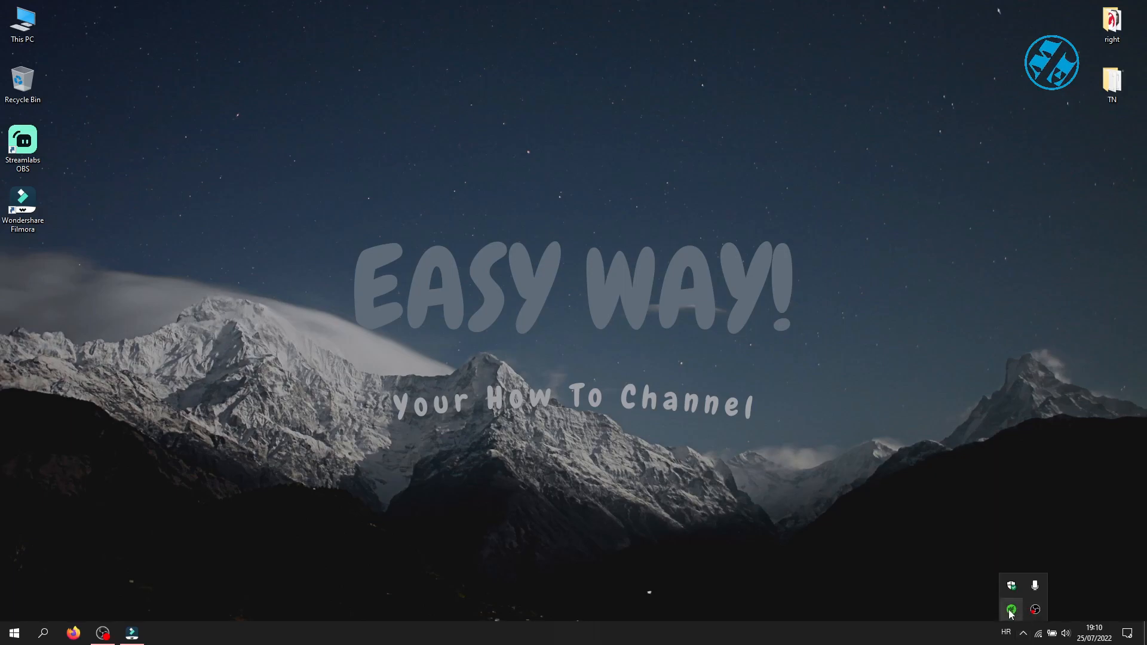
right_click(1010, 609)
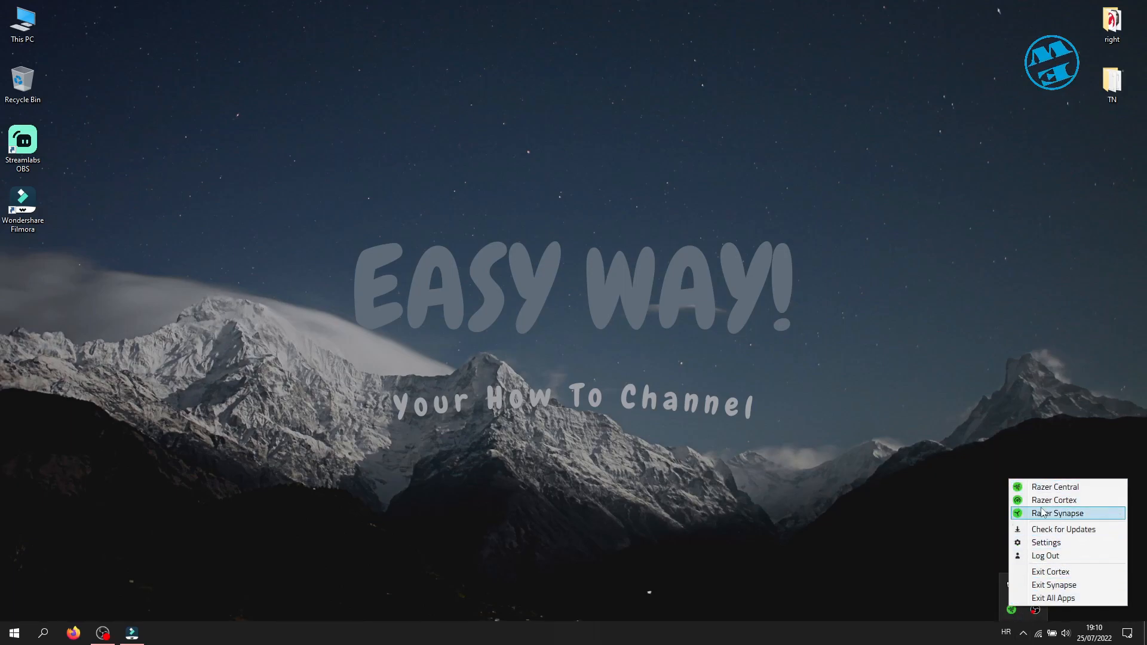
mouse_move(921, 472)
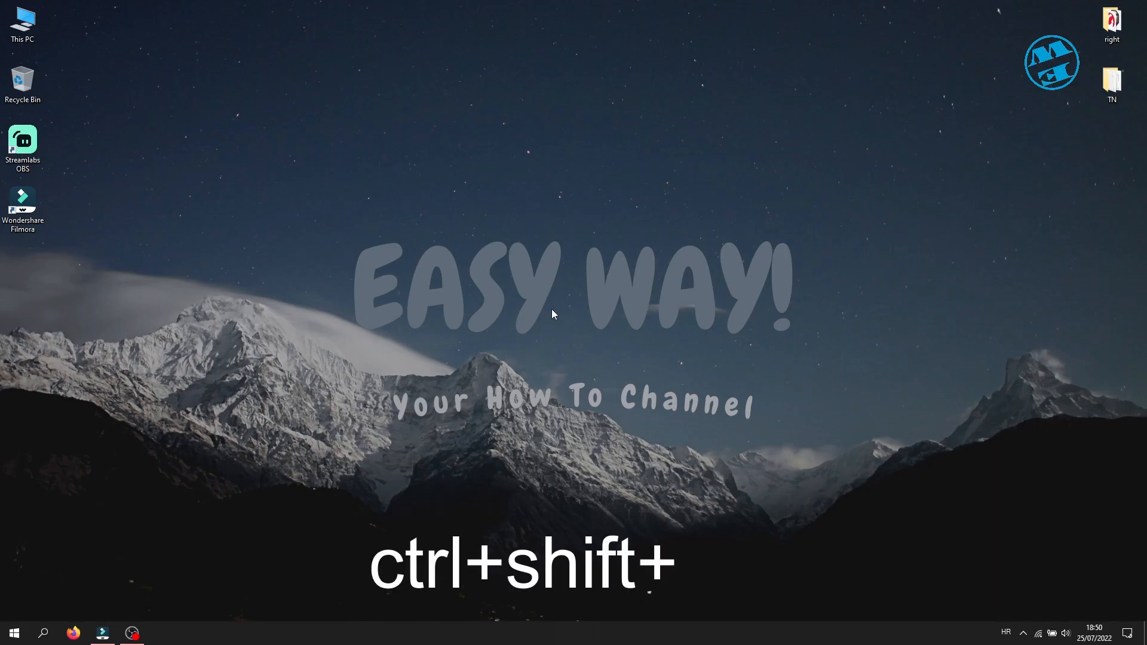
Open Task Manager and show the actions for the Windows Explorer process.
key(ctrl+shift+esc)
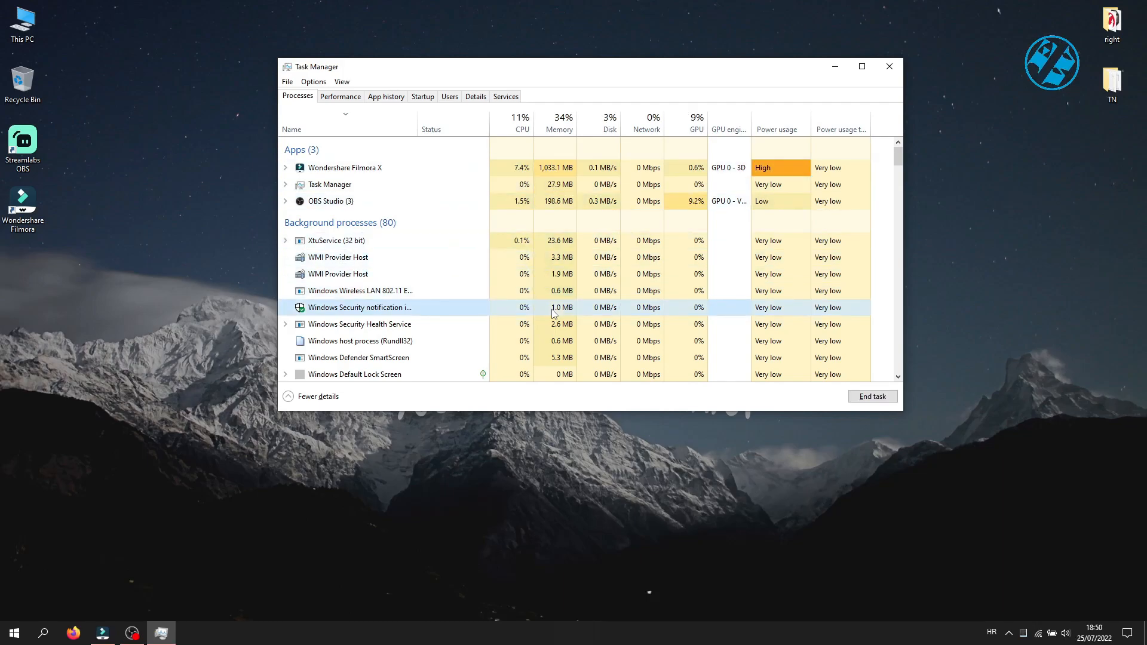
scroll(down, 3)
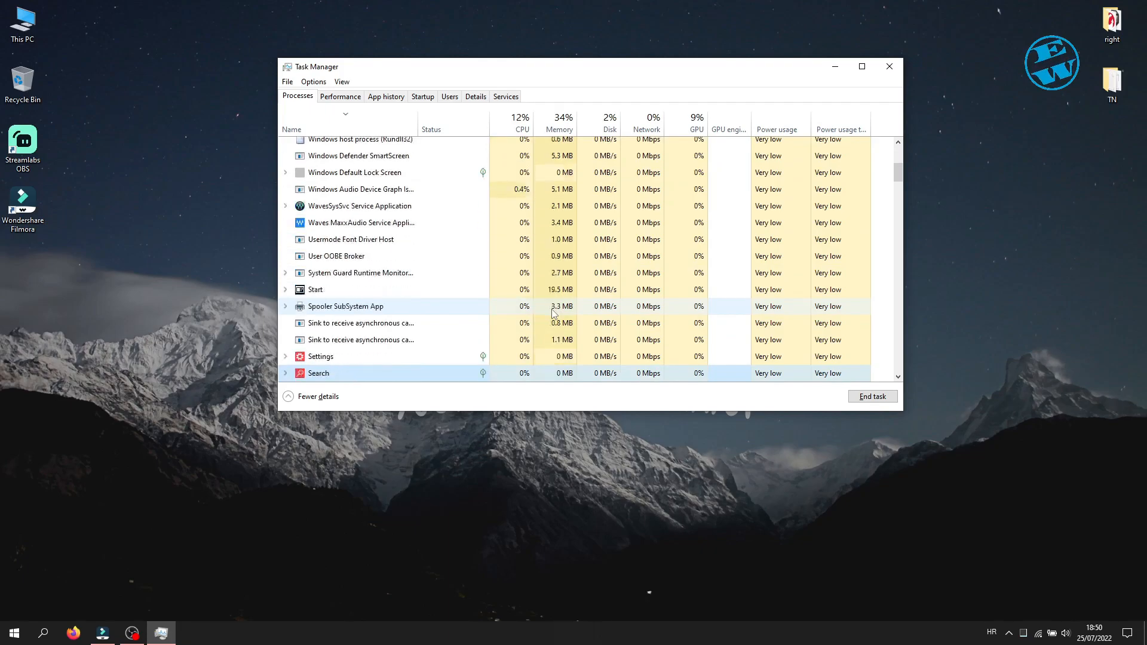
scroll(up, 3)
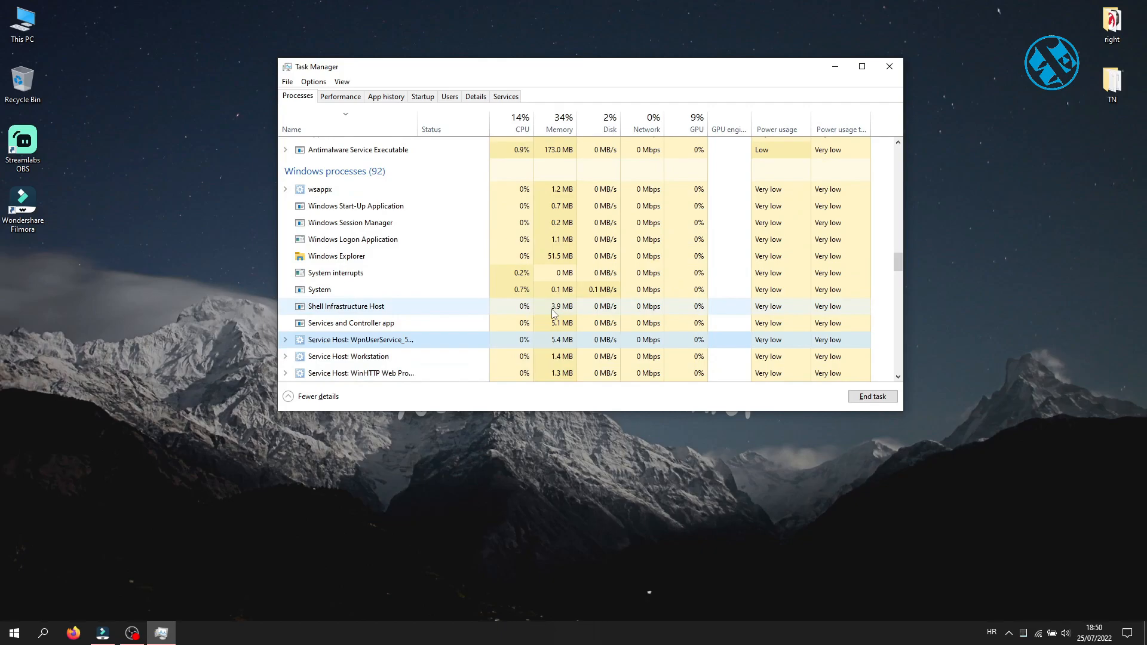
click(337, 257)
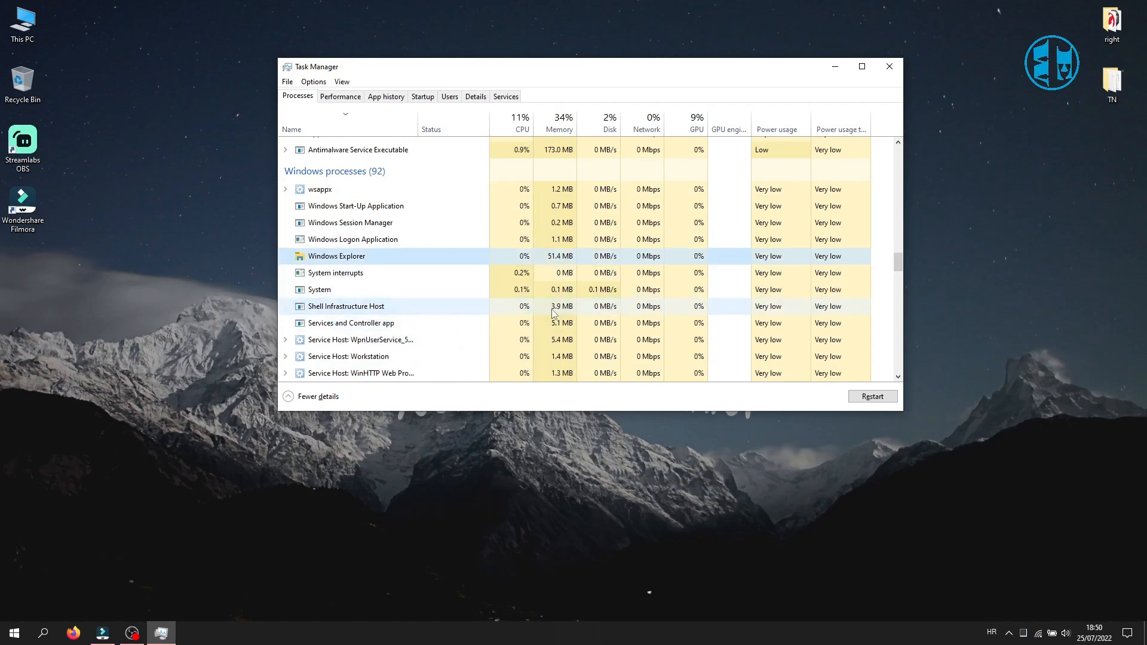
key(shift+f10)
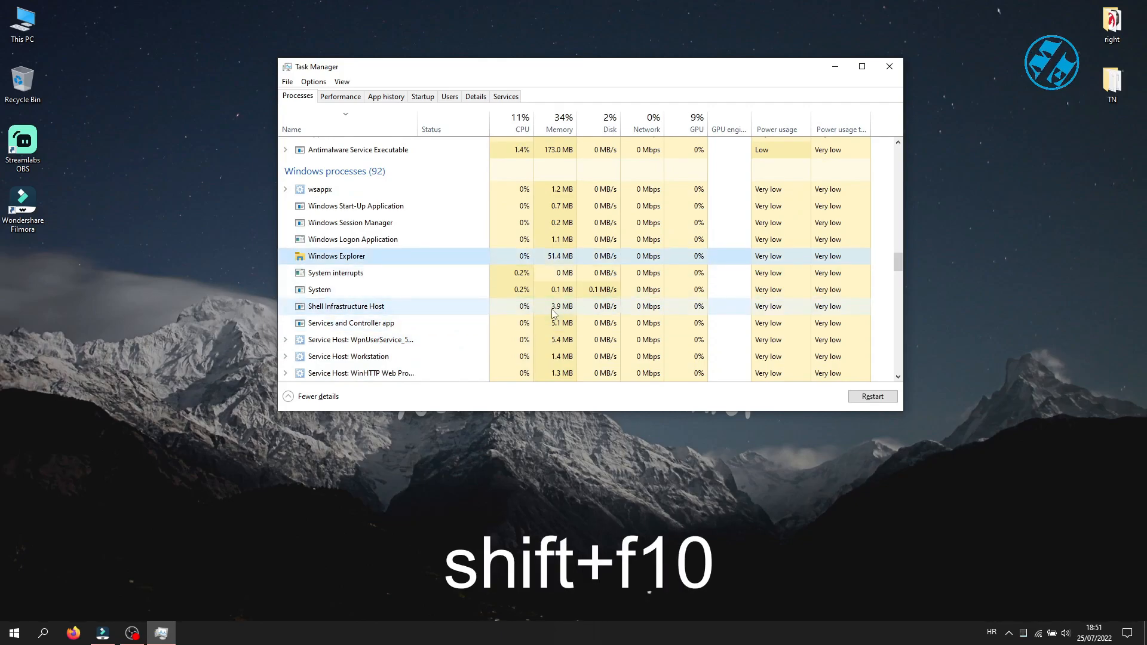
key(shift+f10)
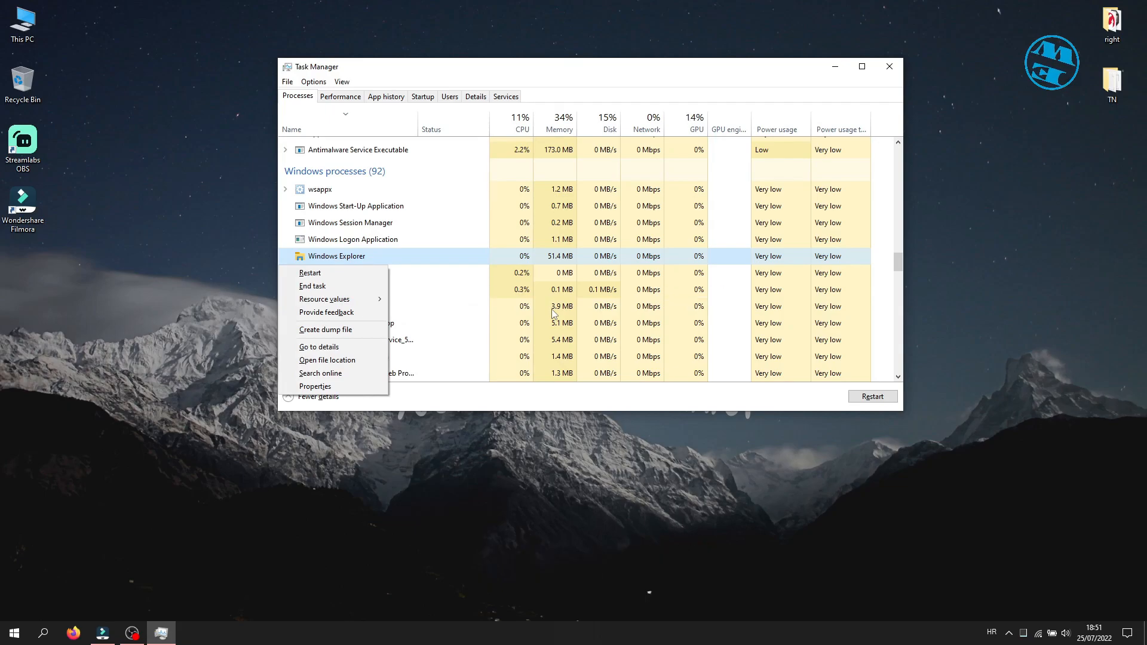
mouse_move(309, 274)
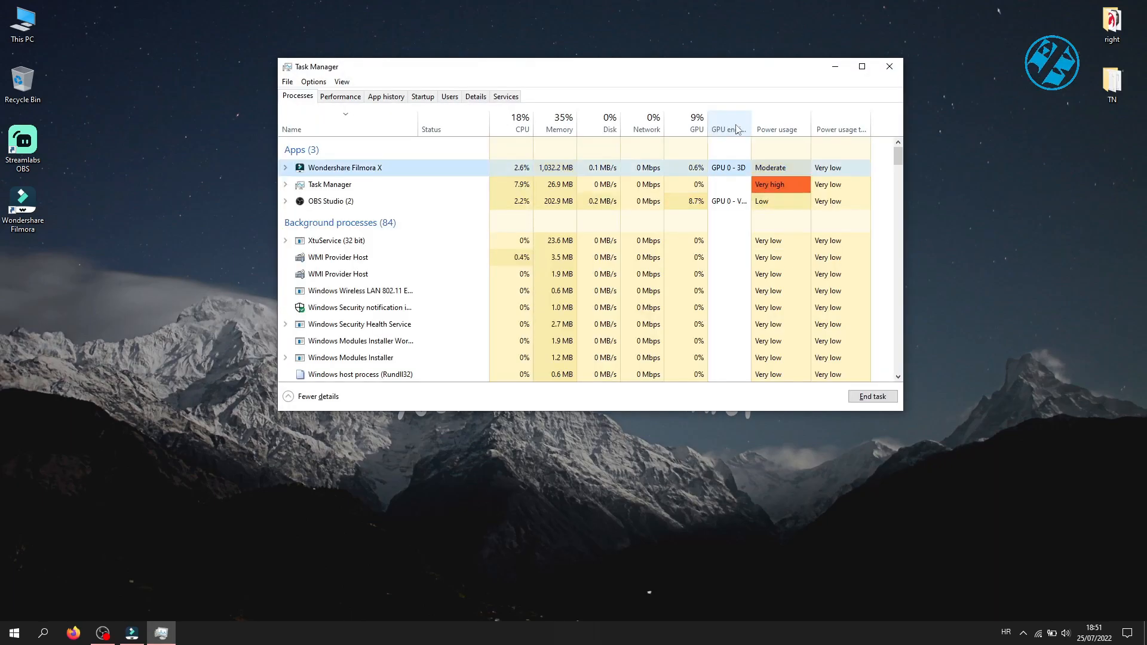
Select Windows Explorer in the process list and open its actions to restart it.
scroll(down, 3)
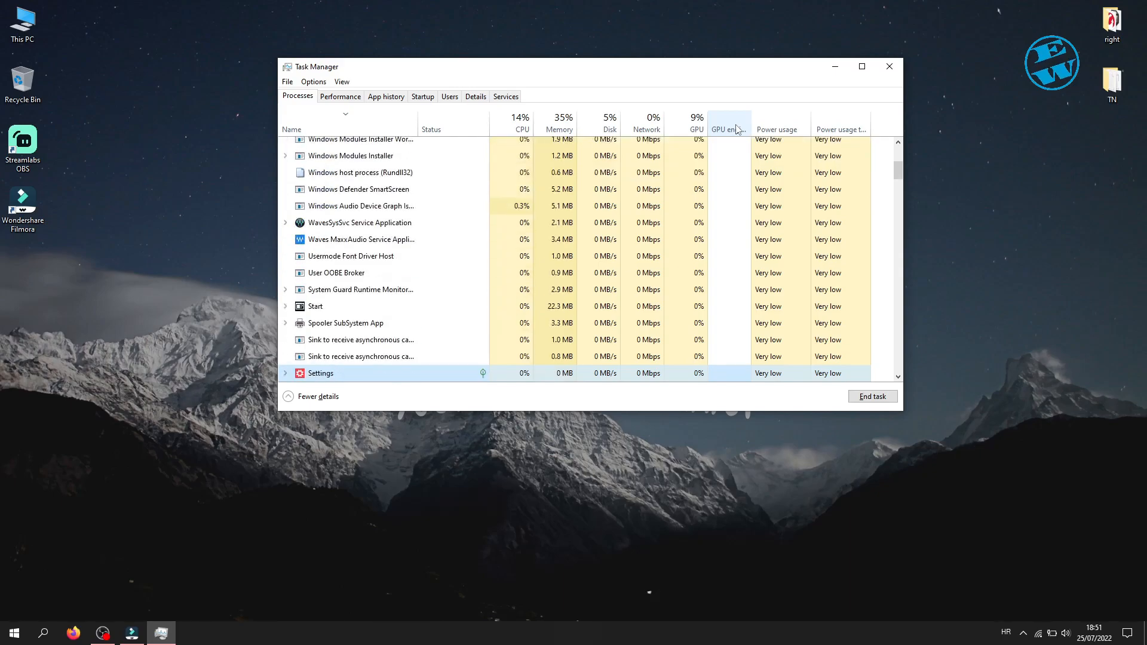
scroll(up, 3)
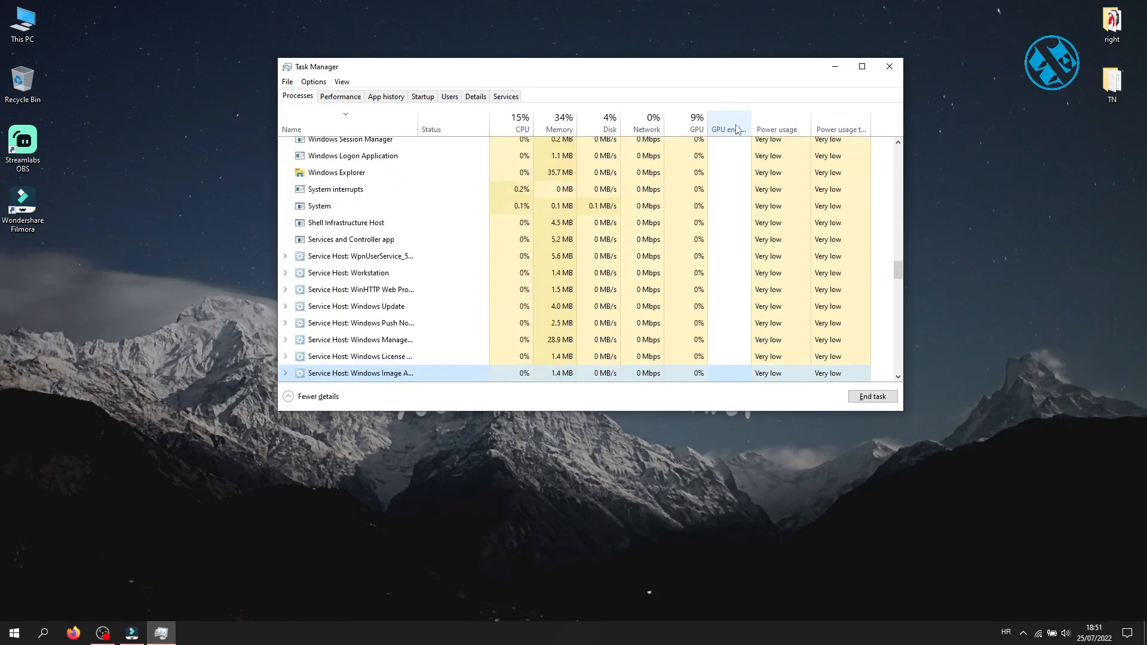
click(337, 172)
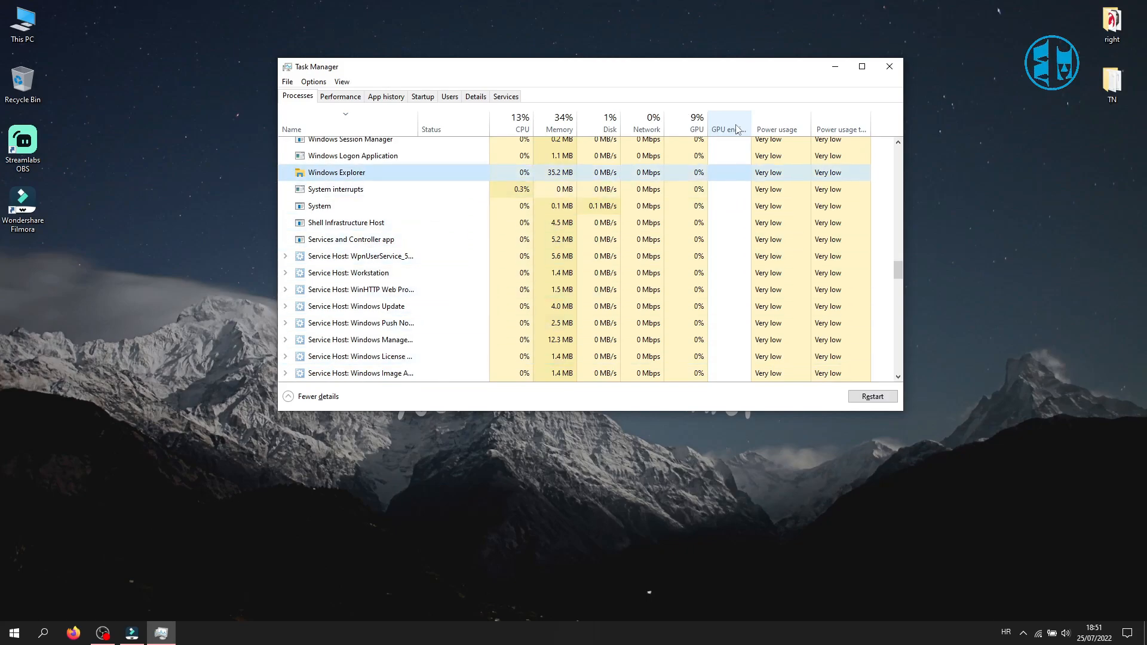
right_click(337, 172)
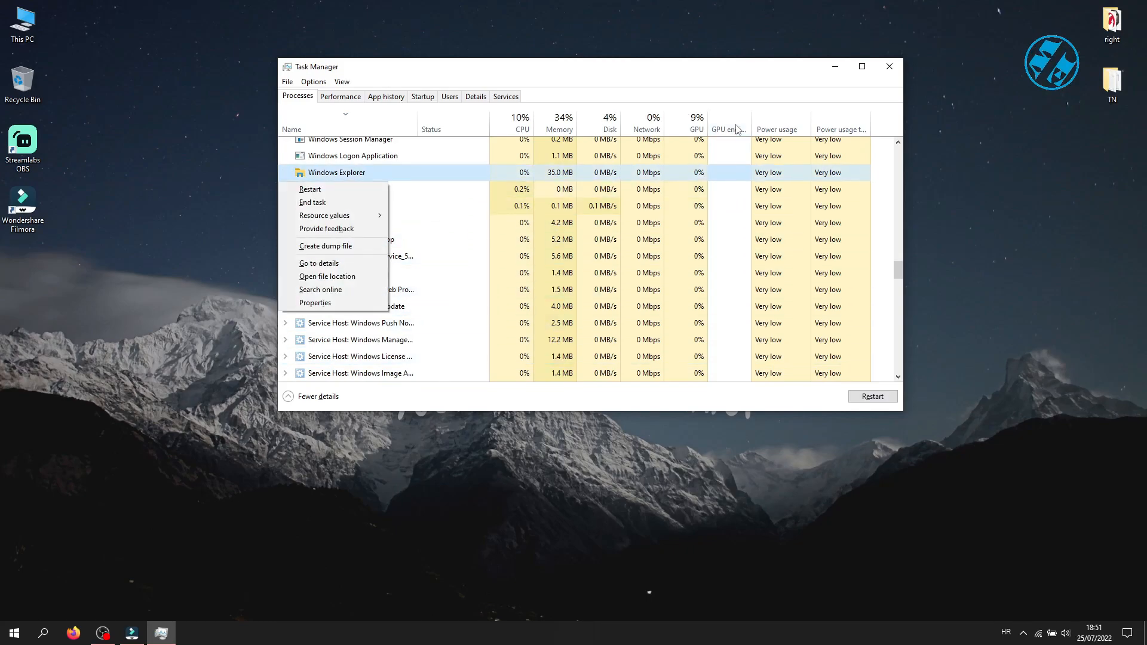
mouse_move(312, 203)
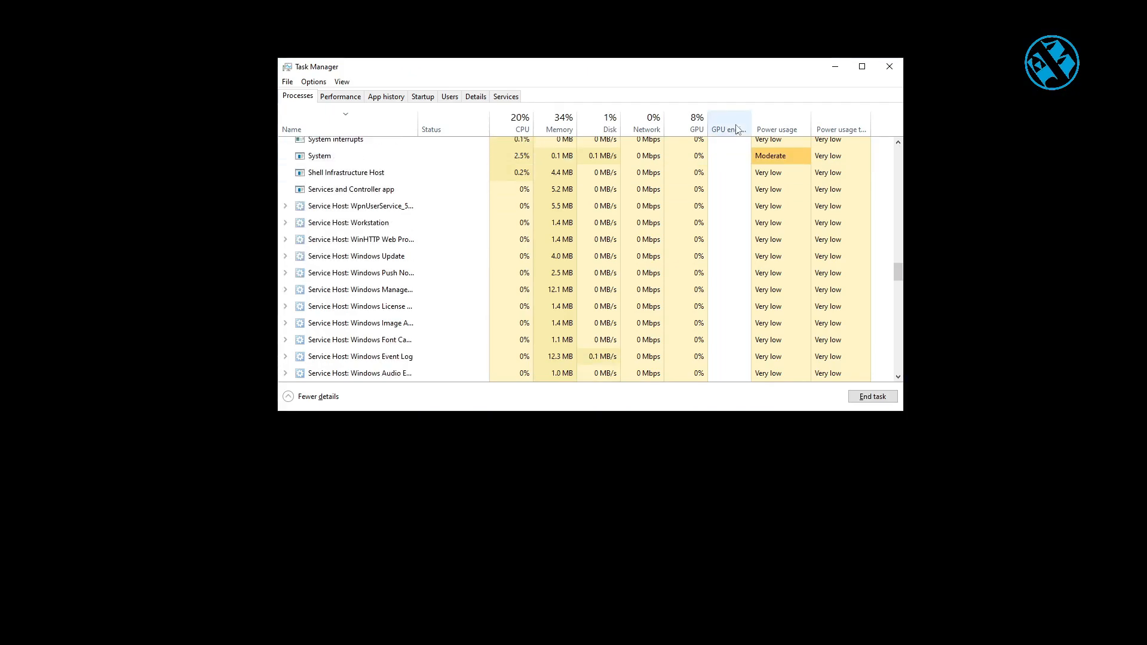
scroll(up, 3)
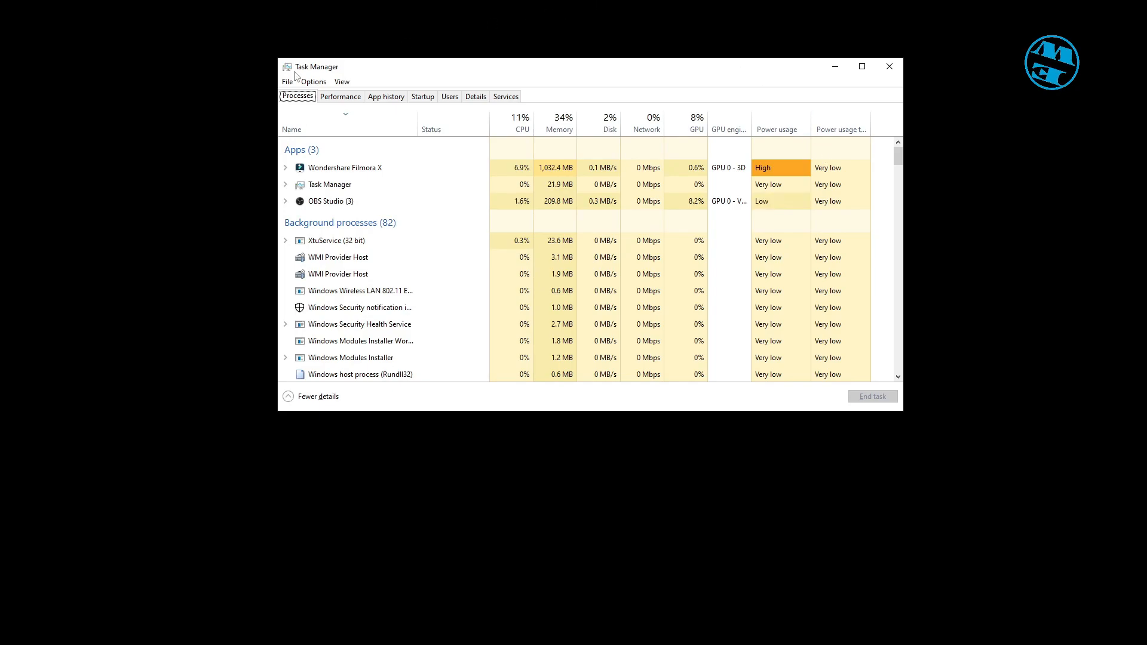
mouse_move(416, 28)
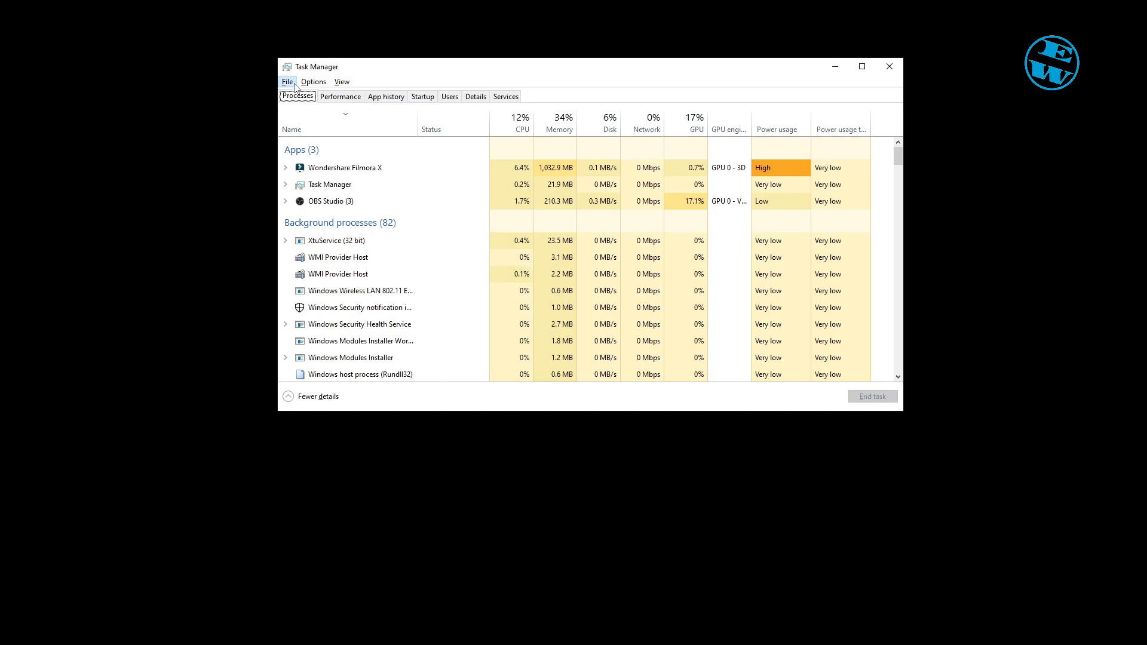
Relaunch Windows Explorer via File > Run new task, then close Task Manager.
click(288, 82)
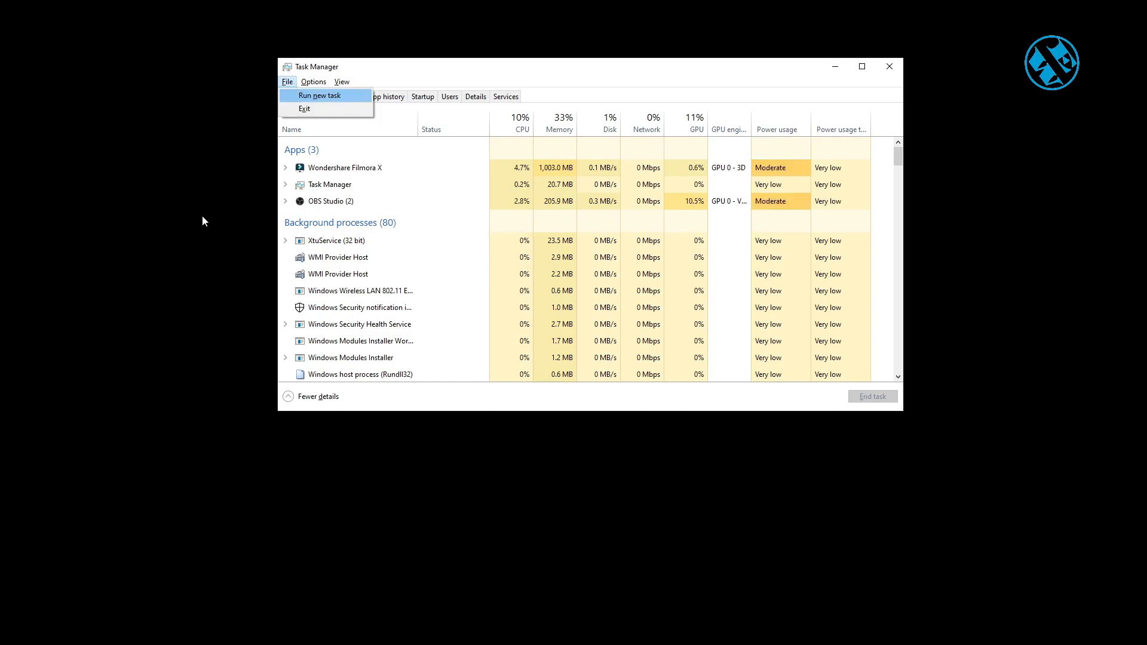
click(320, 95)
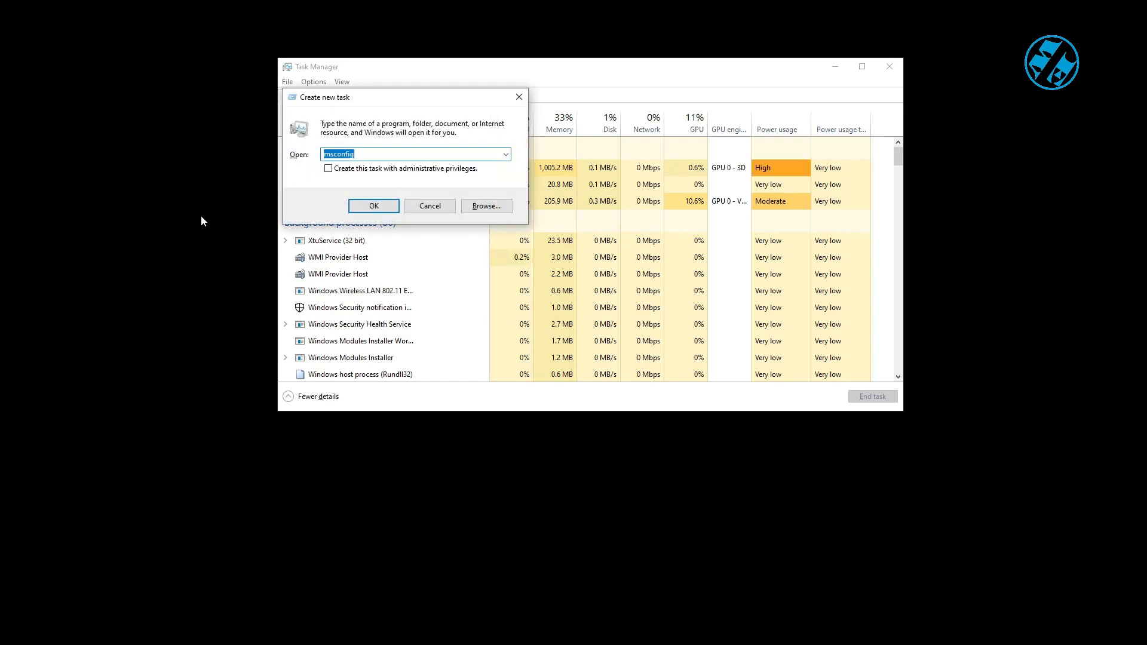
text(explorer.exe)
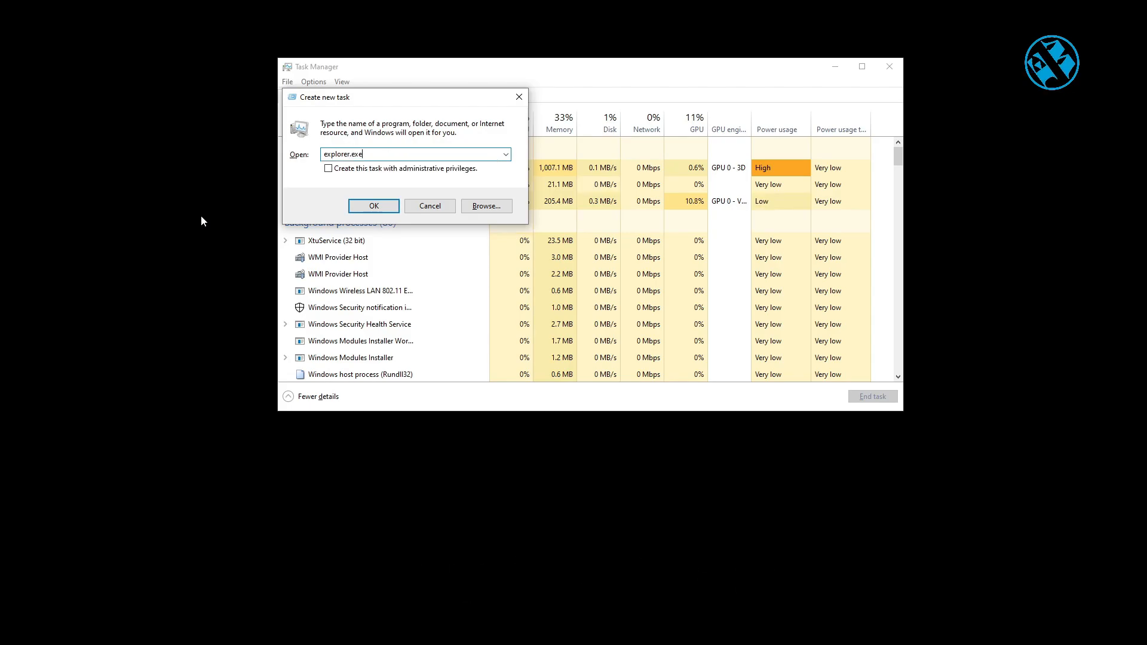
click(373, 205)
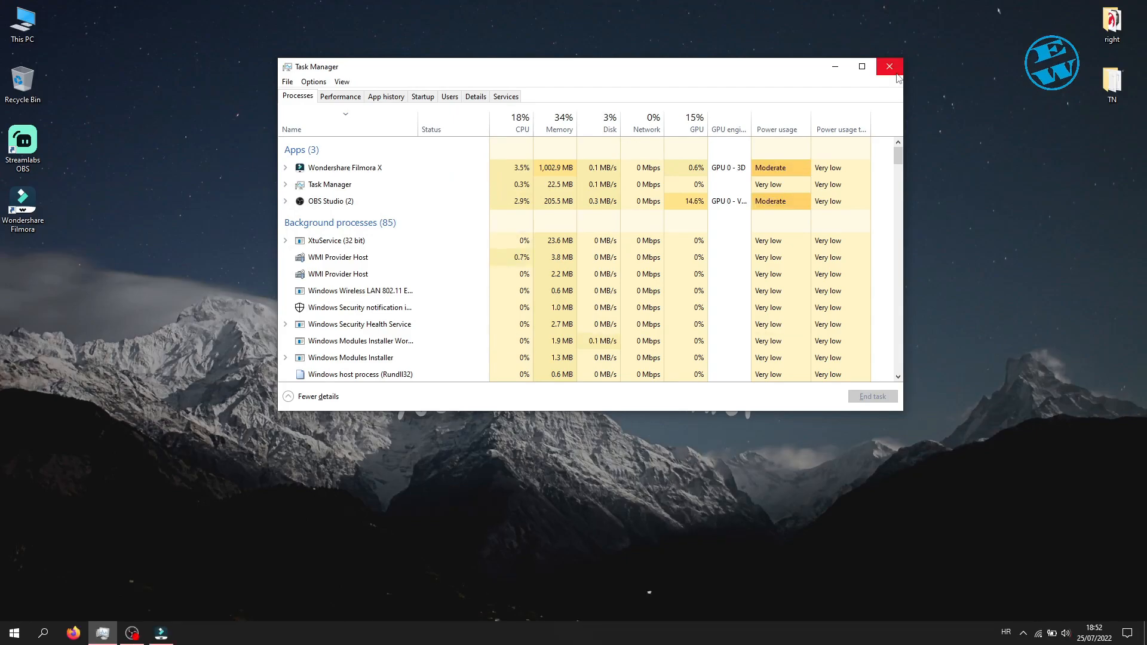
click(890, 66)
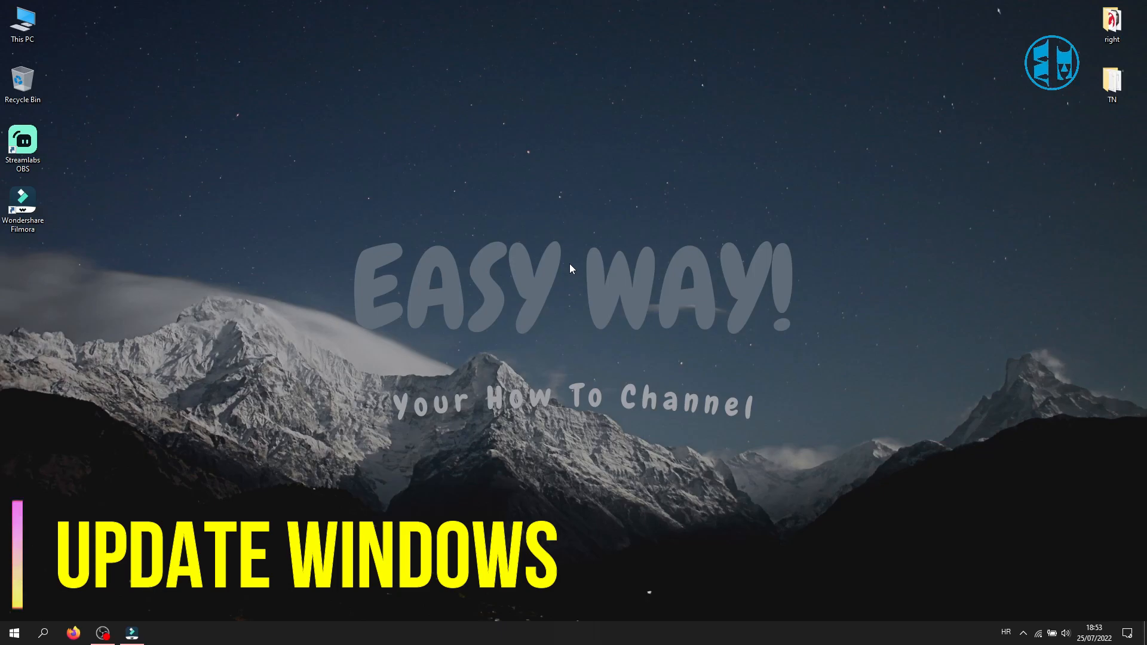
click(13, 632)
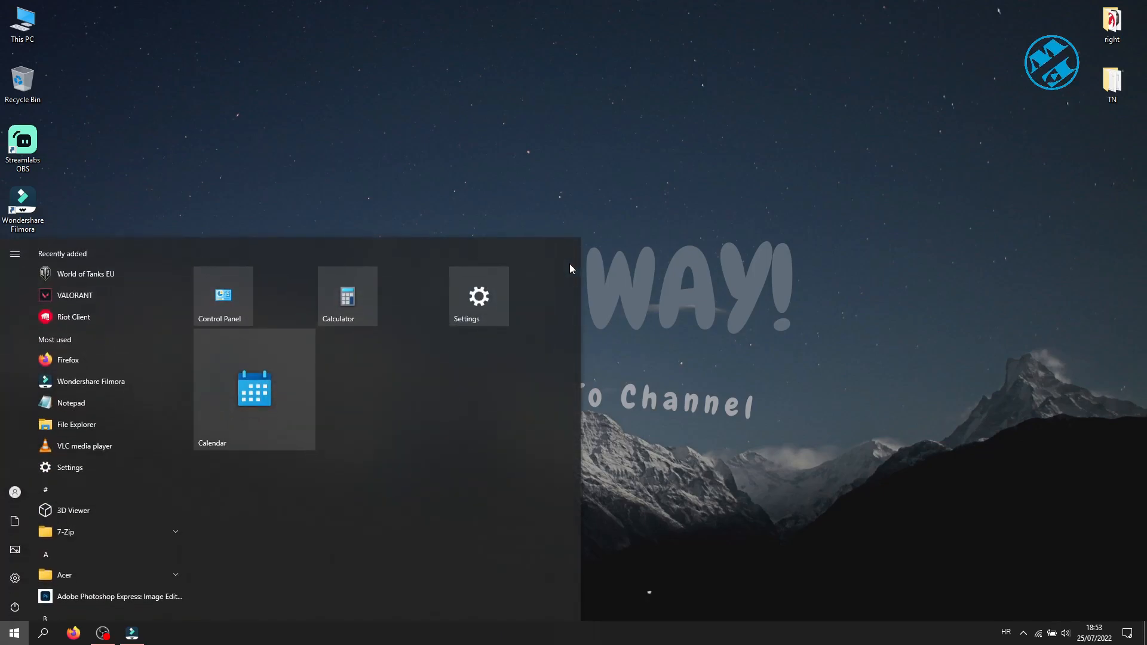
Search 'update' and open the Windows Update settings to check status.
text(upda)
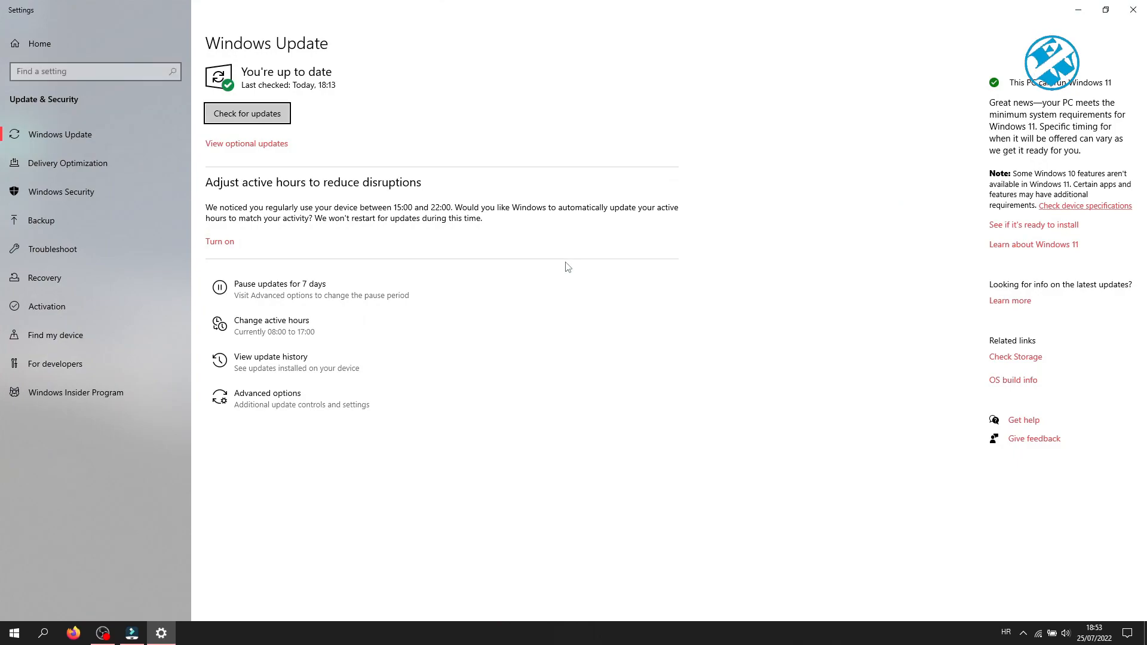
mouse_move(454, 124)
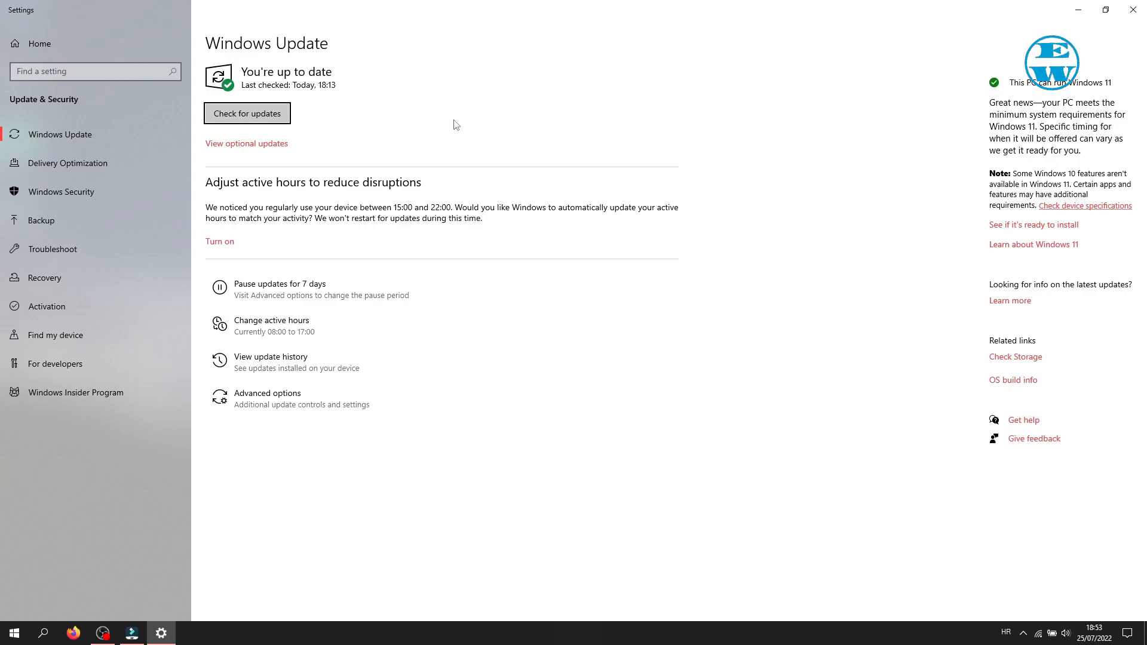
click(247, 113)
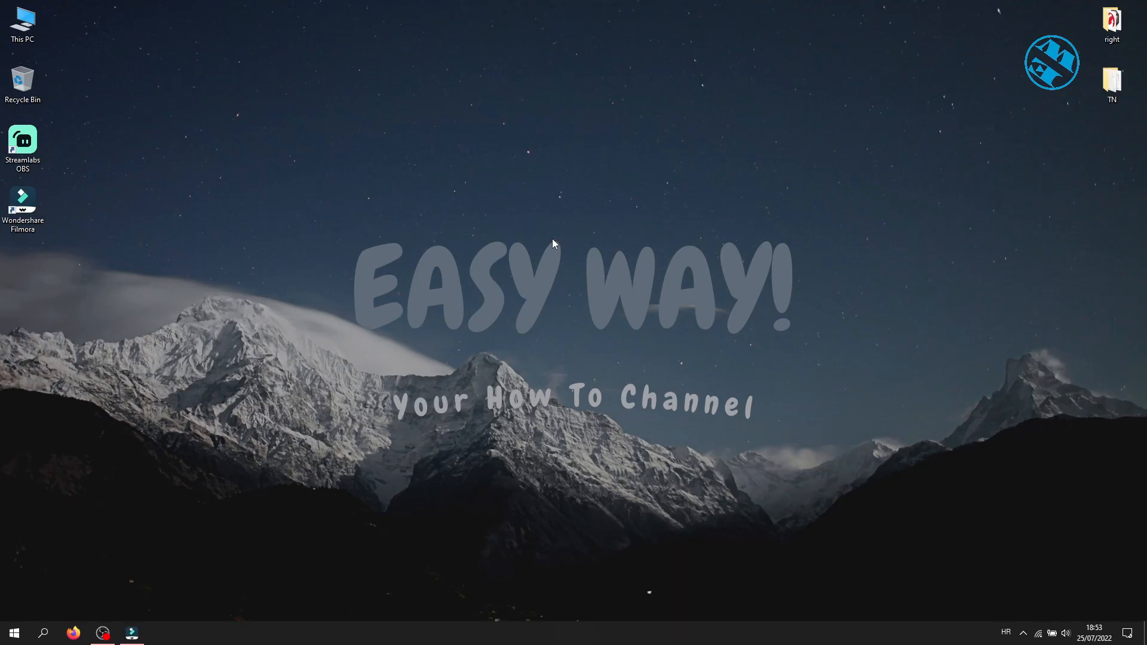
Open the Start menu from the taskbar.
click(14, 633)
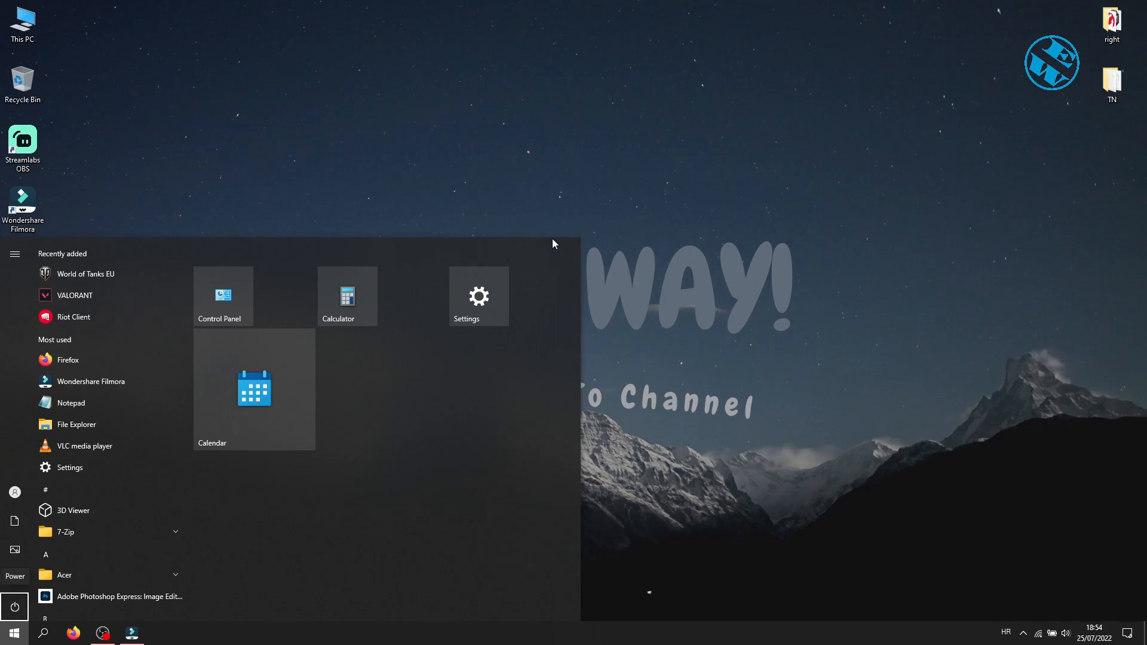
click(14, 606)
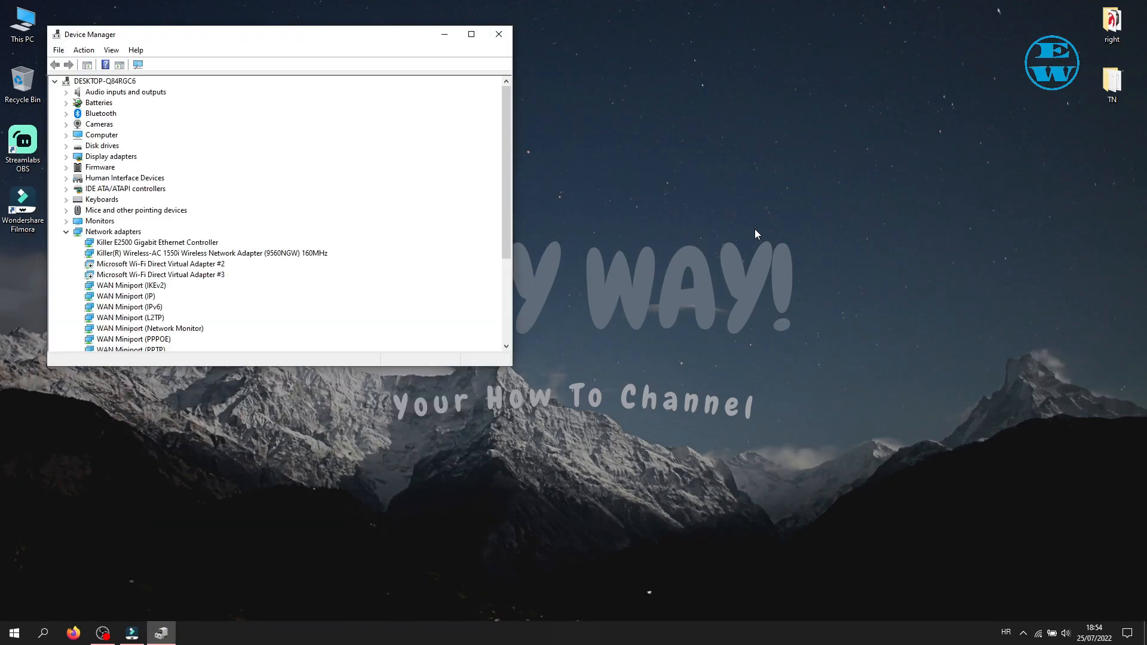
Expand Mice and other pointing devices and open the Razer DeathAdder Elite's actions.
click(101, 113)
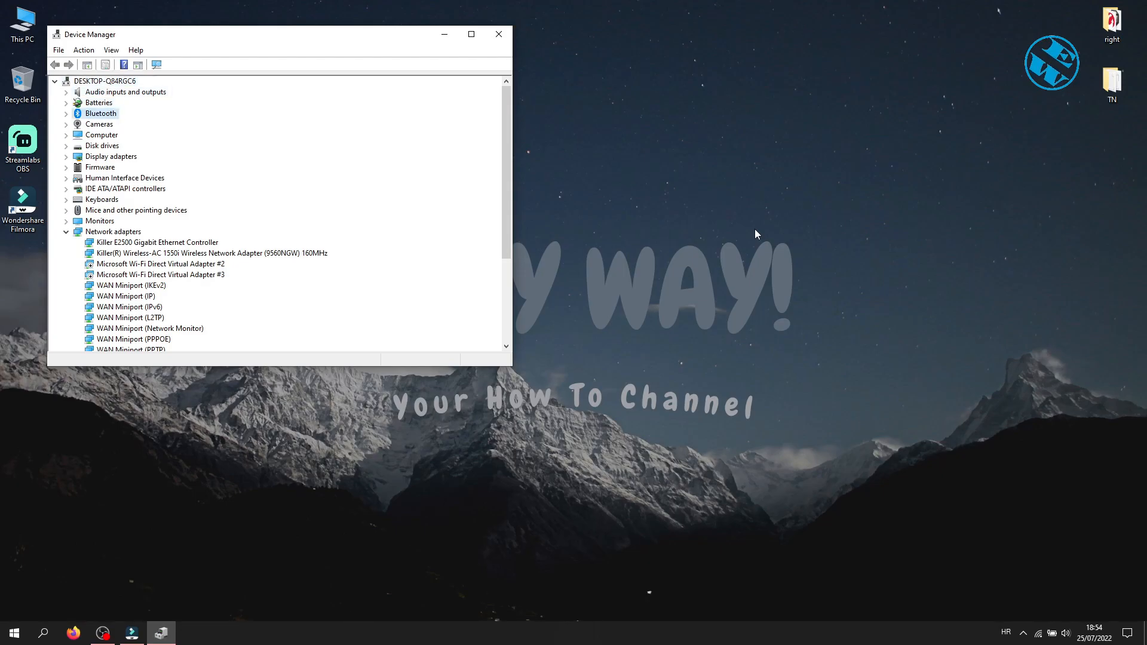
click(136, 210)
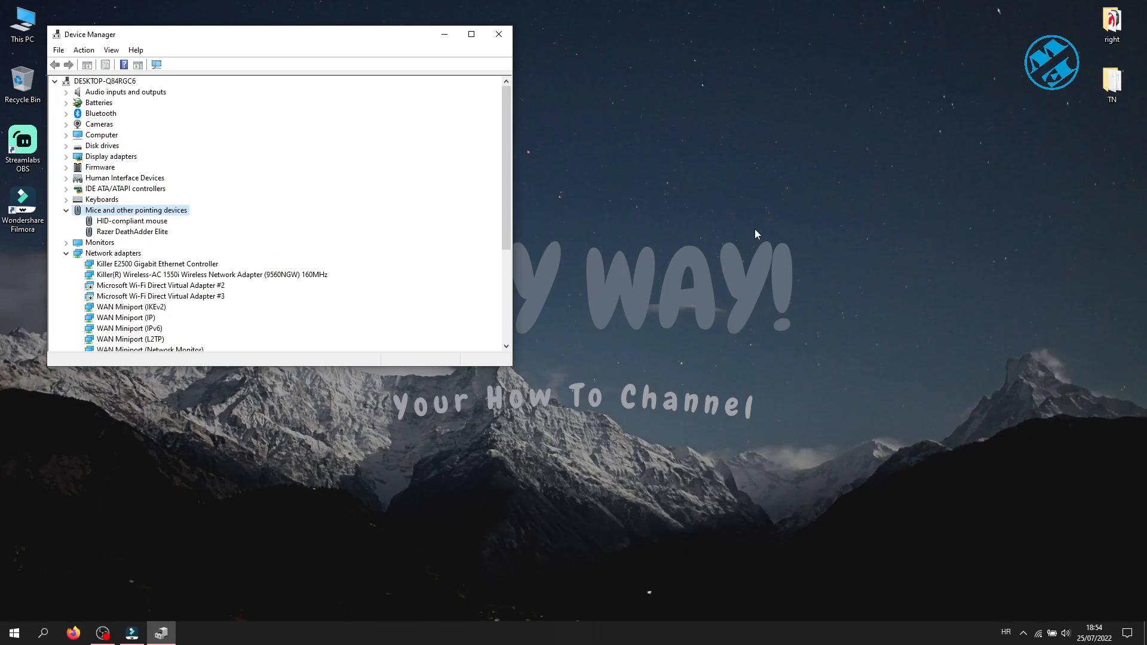
click(133, 231)
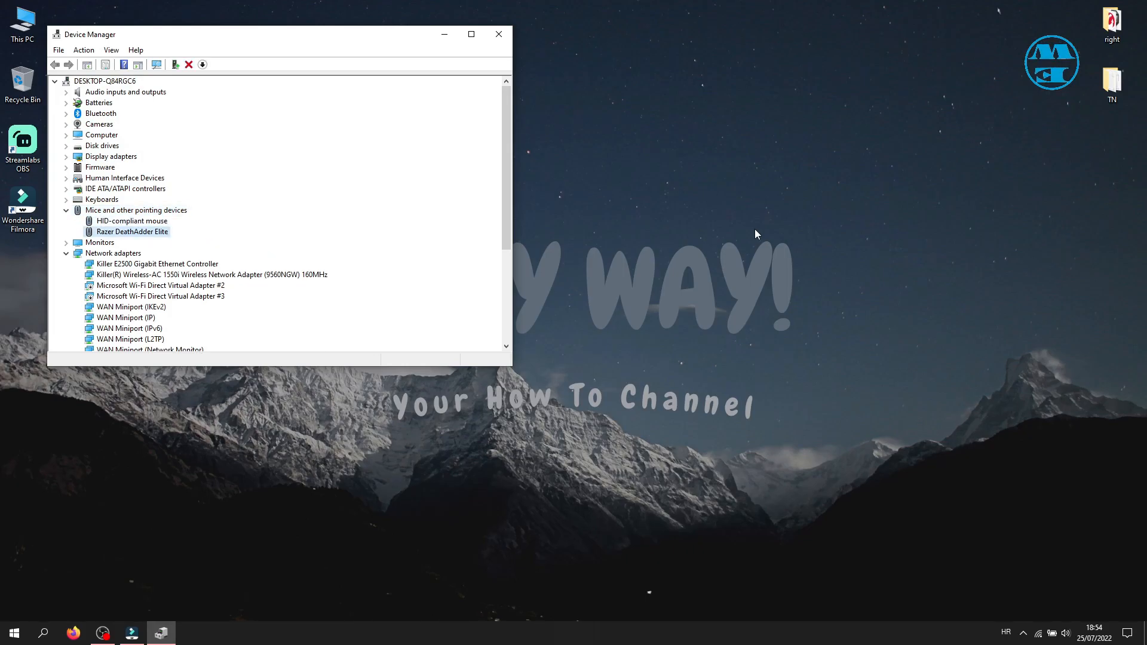
right_click(133, 231)
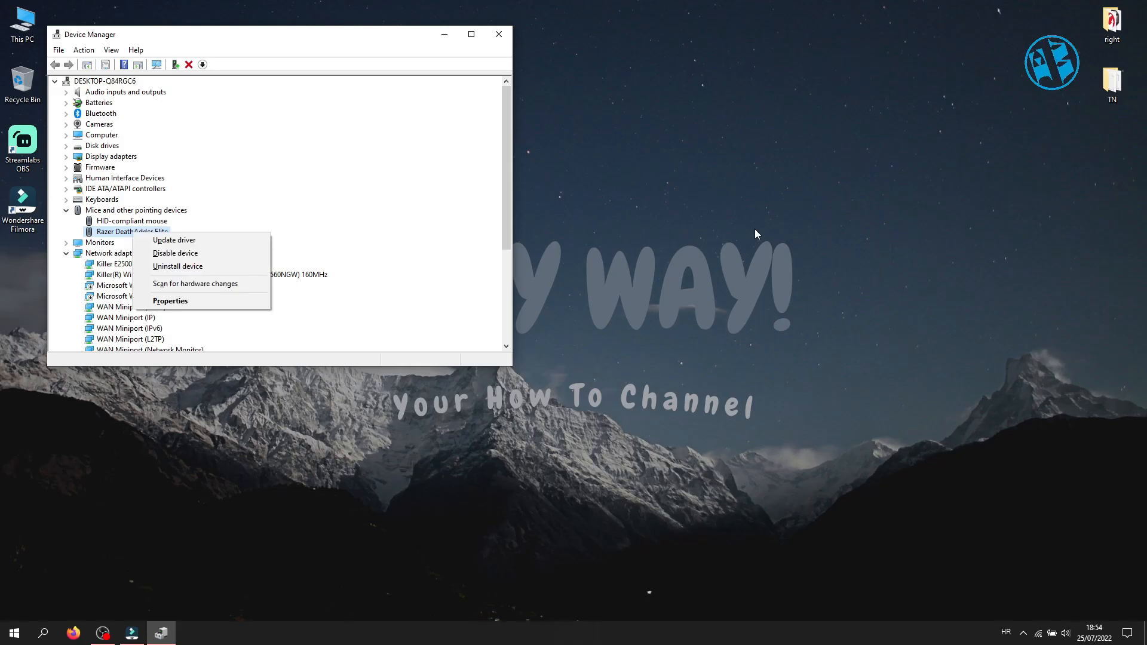
mouse_move(173, 241)
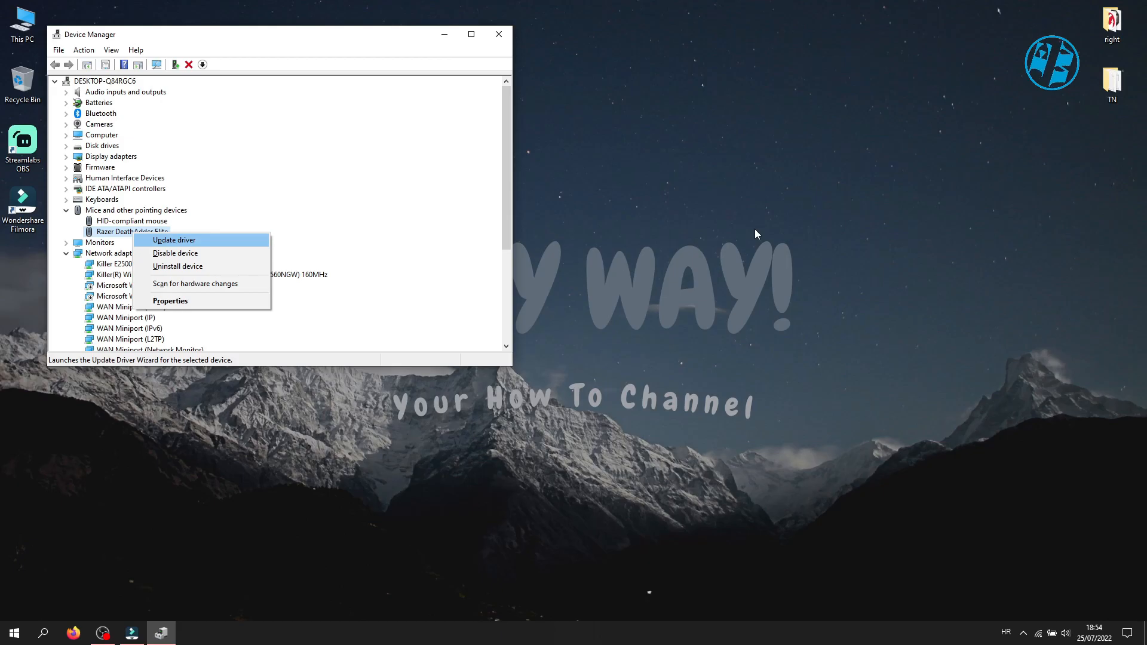
Update the Razer DeathAdder Elite driver, finding the best one installed, and close the wizard.
click(174, 240)
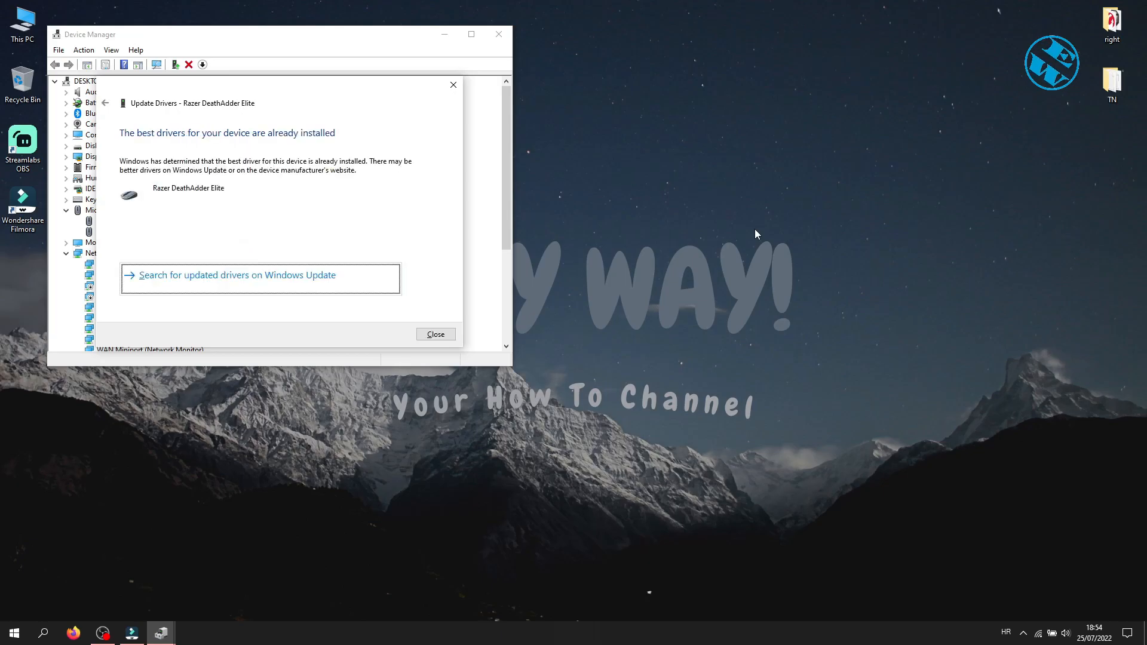
mouse_move(756, 198)
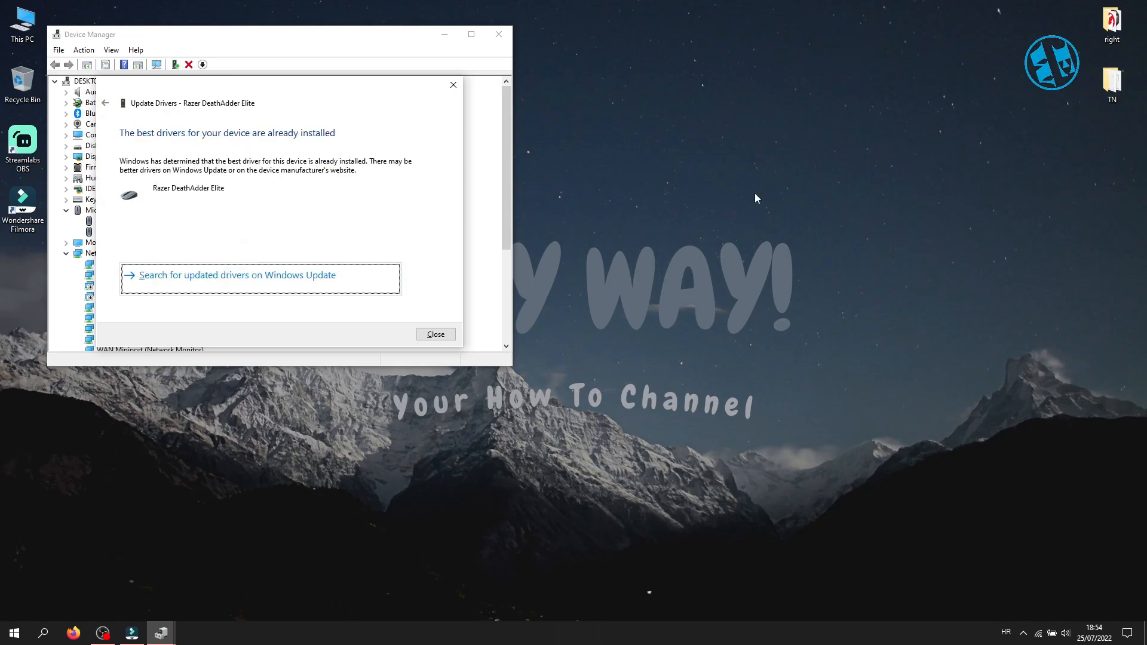
click(435, 334)
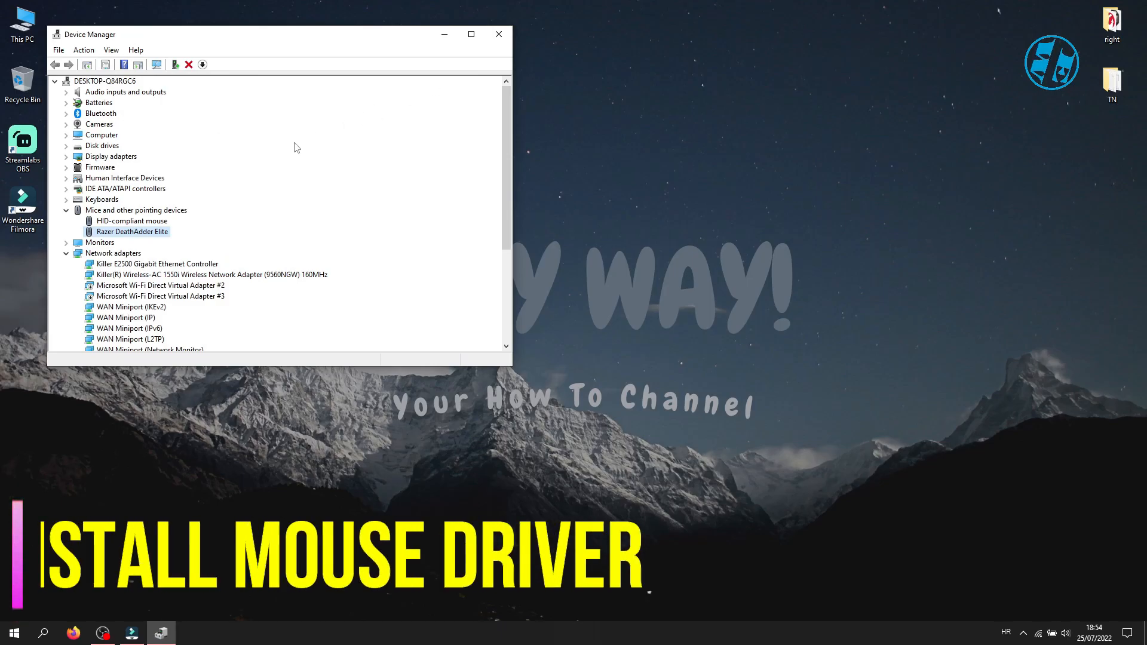
mouse_move(254, 223)
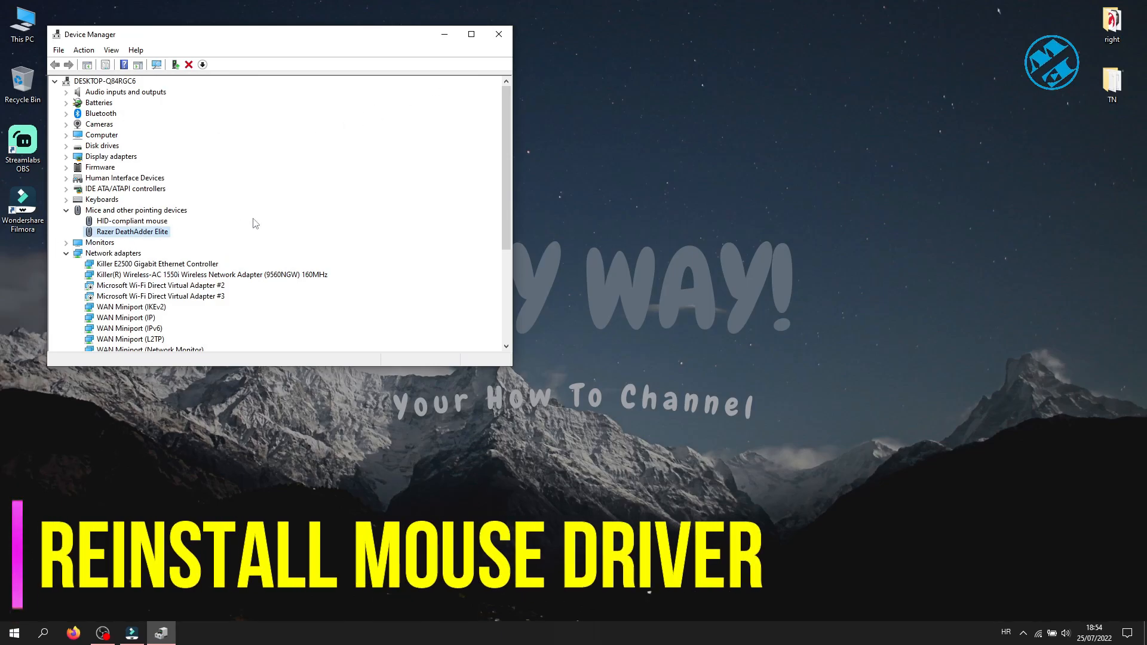
Uninstall the Razer DeathAdder Elite device, confirm, and close Device Manager.
right_click(131, 231)
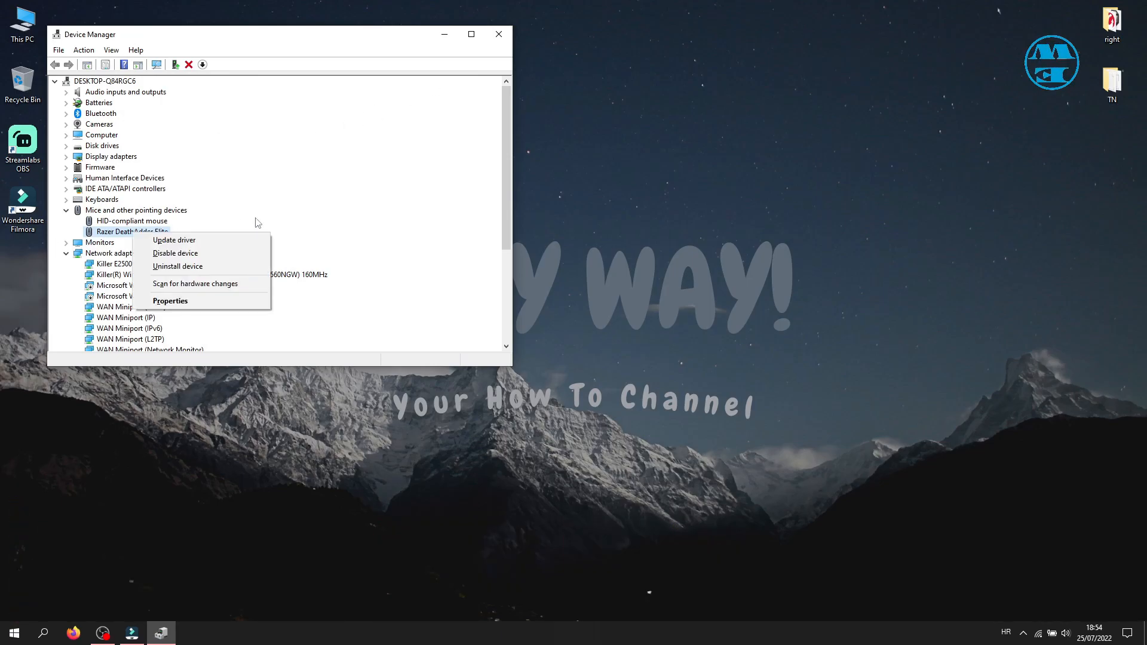
mouse_move(176, 266)
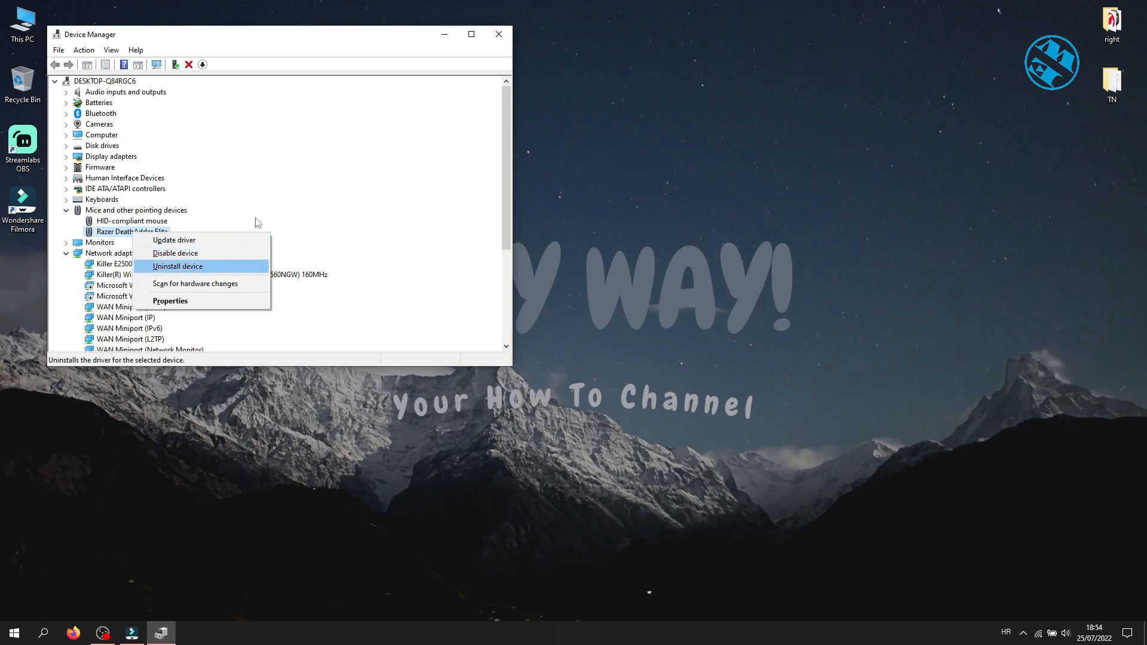
click(178, 265)
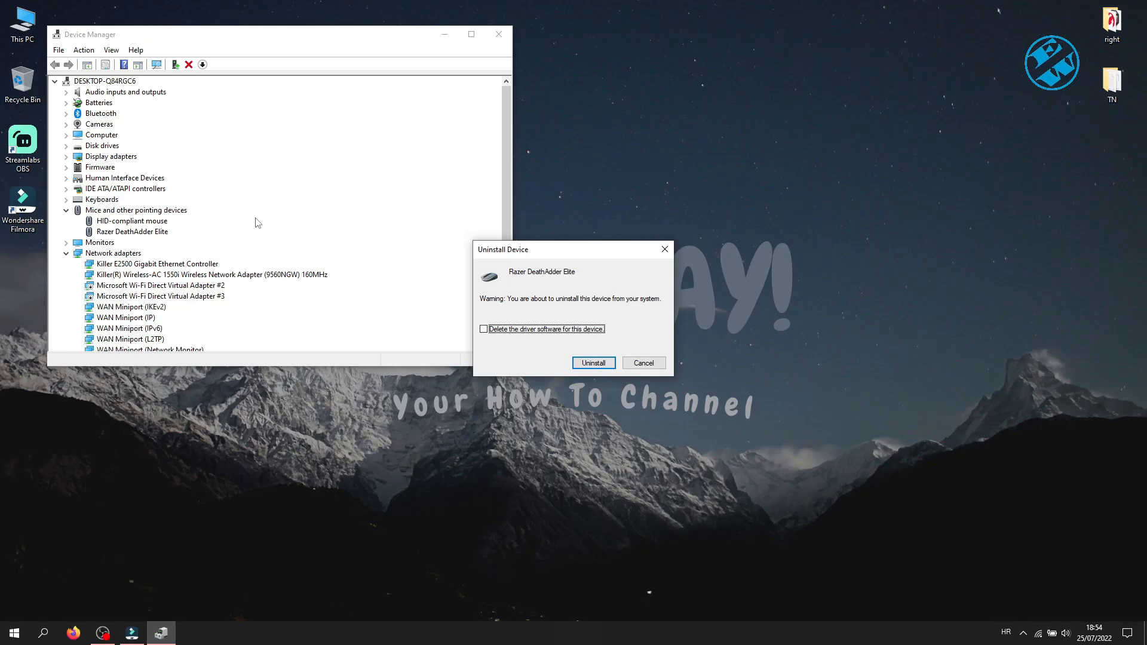
click(643, 363)
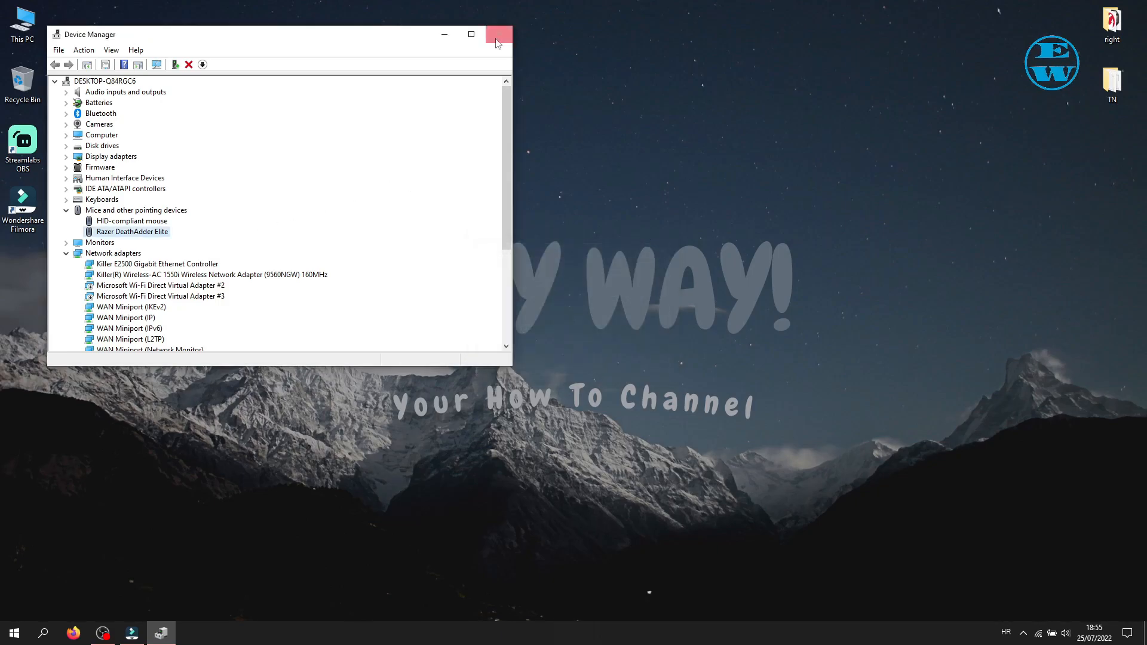
click(499, 35)
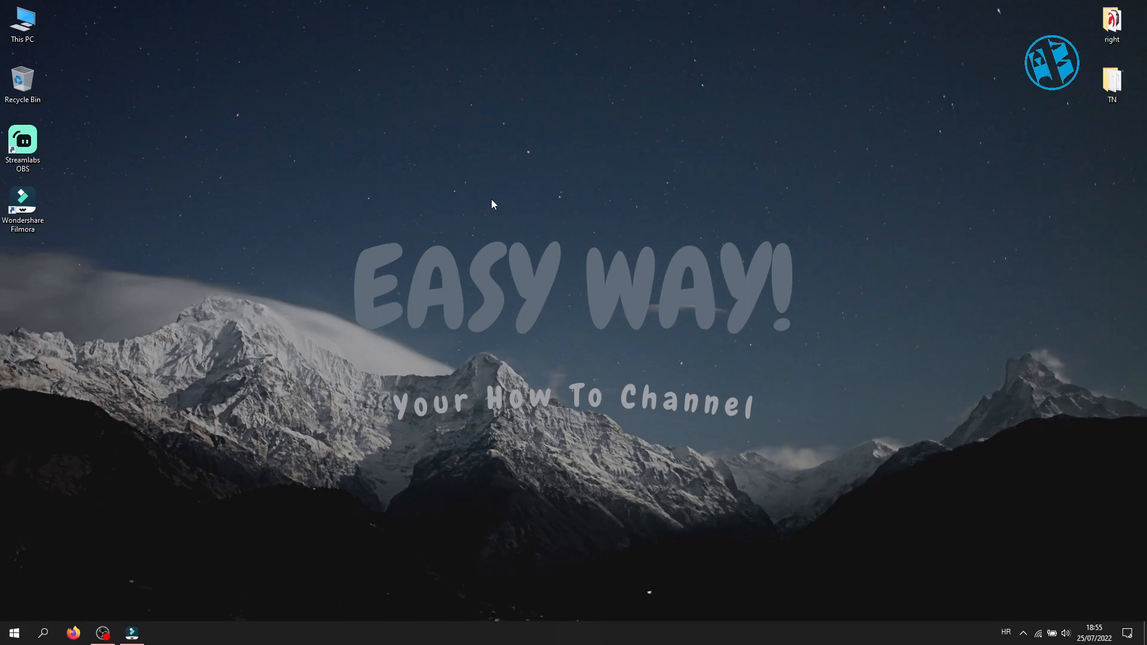
Search the Start menu for 'restore'.
click(13, 632)
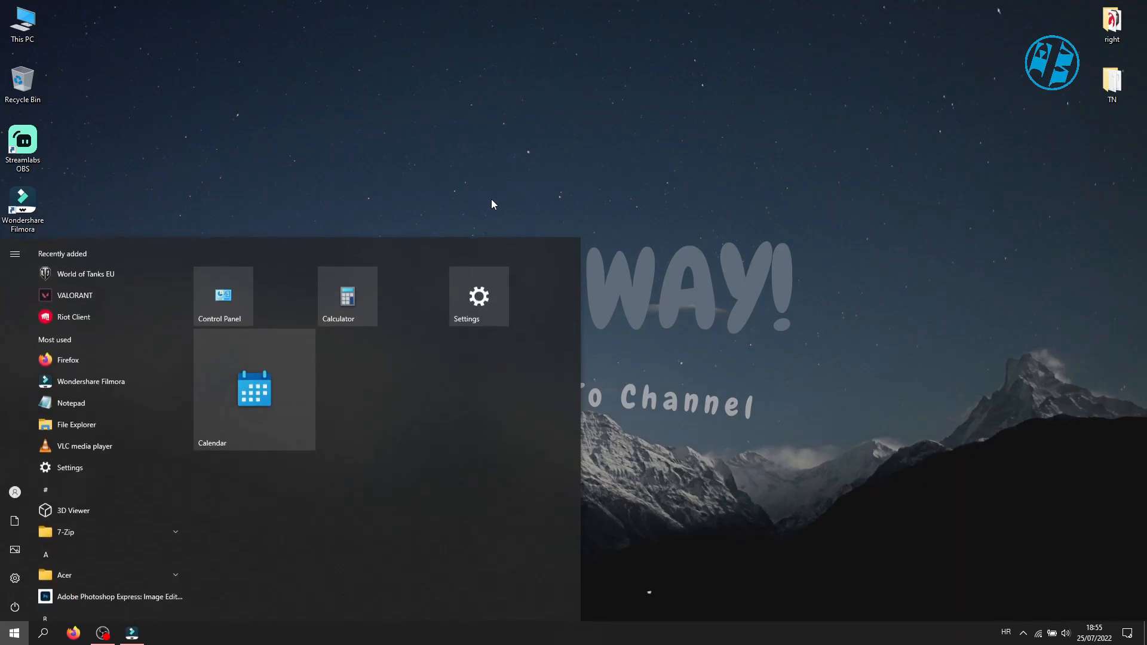
text(restore)
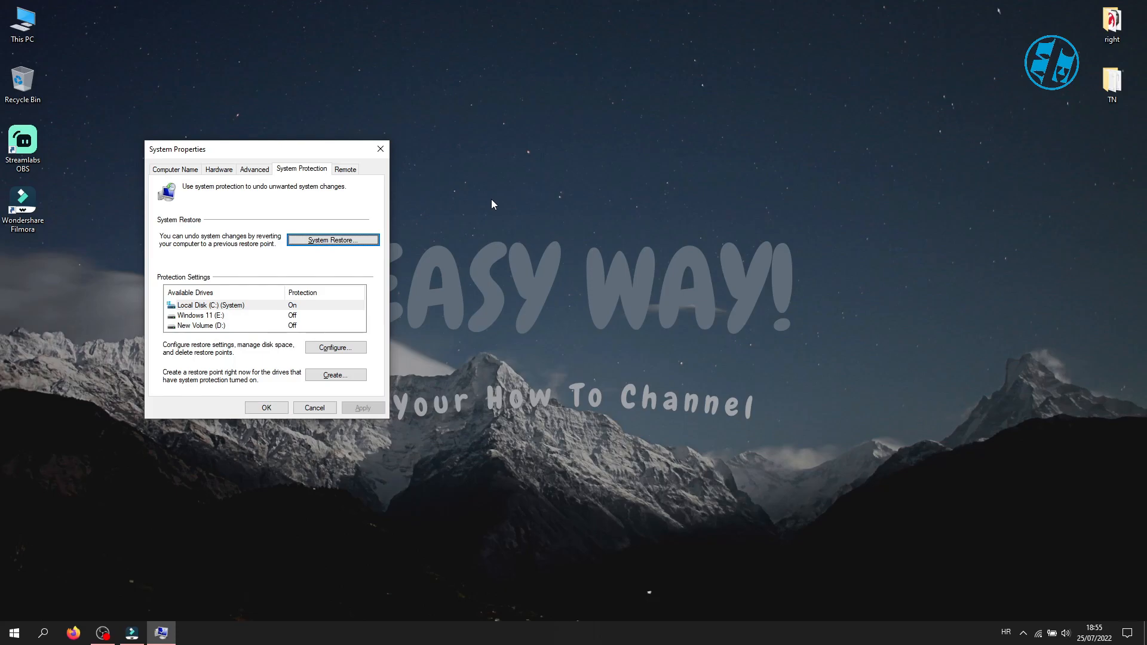
Start System Restore, select Choose a different restore point, then cancel the wizard.
click(332, 240)
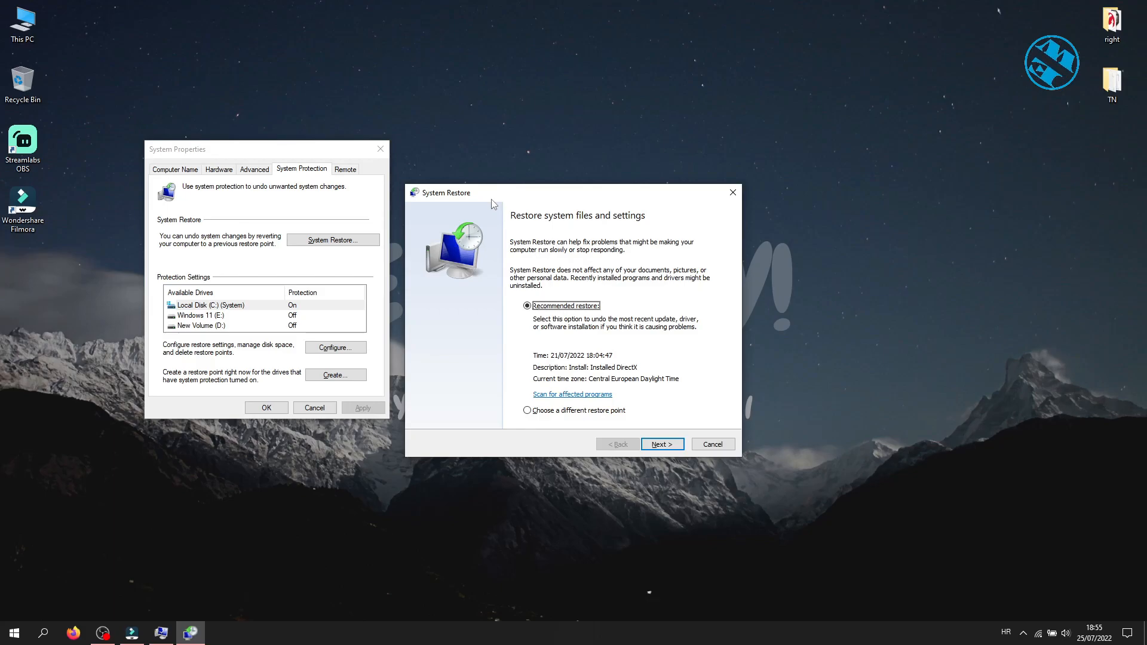
click(527, 410)
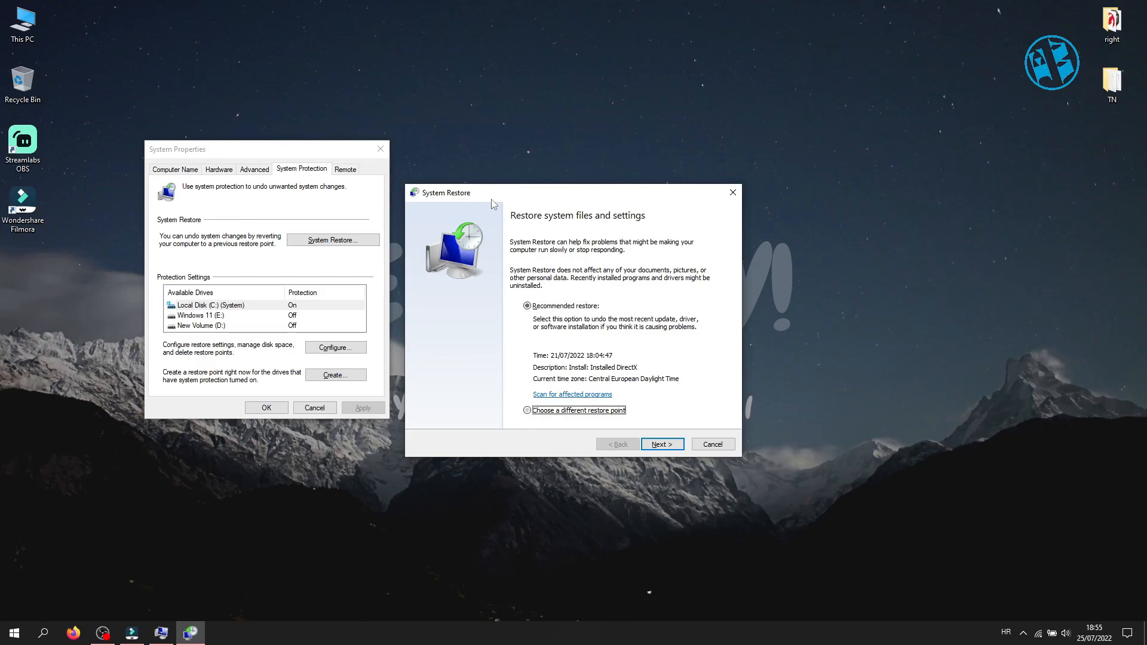
click(527, 410)
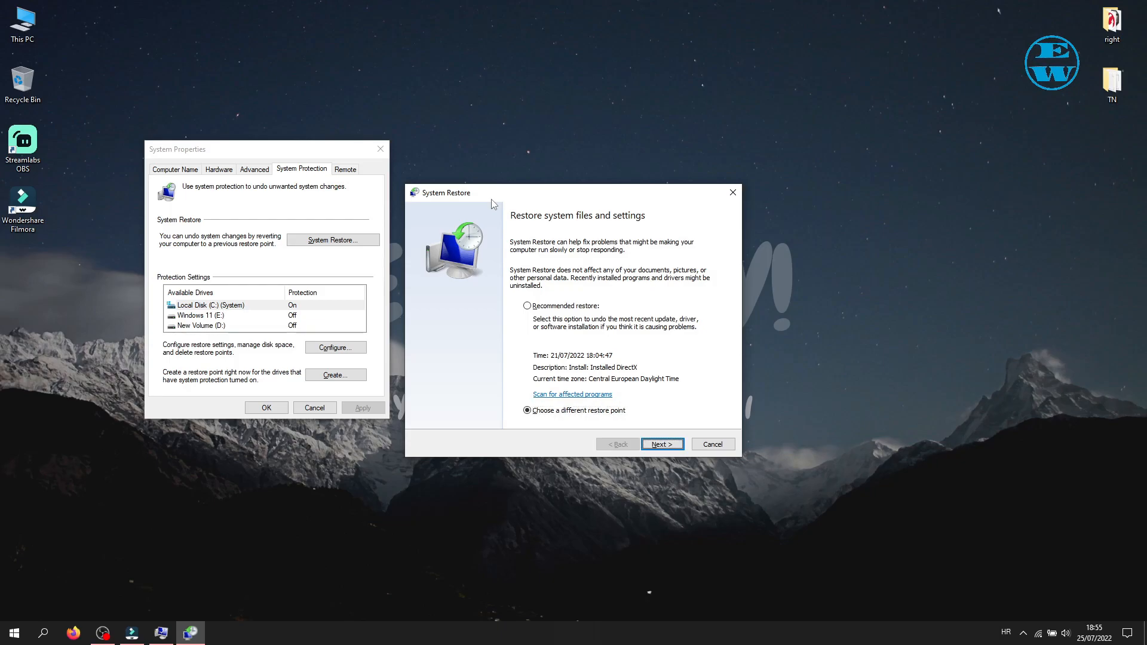
mouse_move(698, 435)
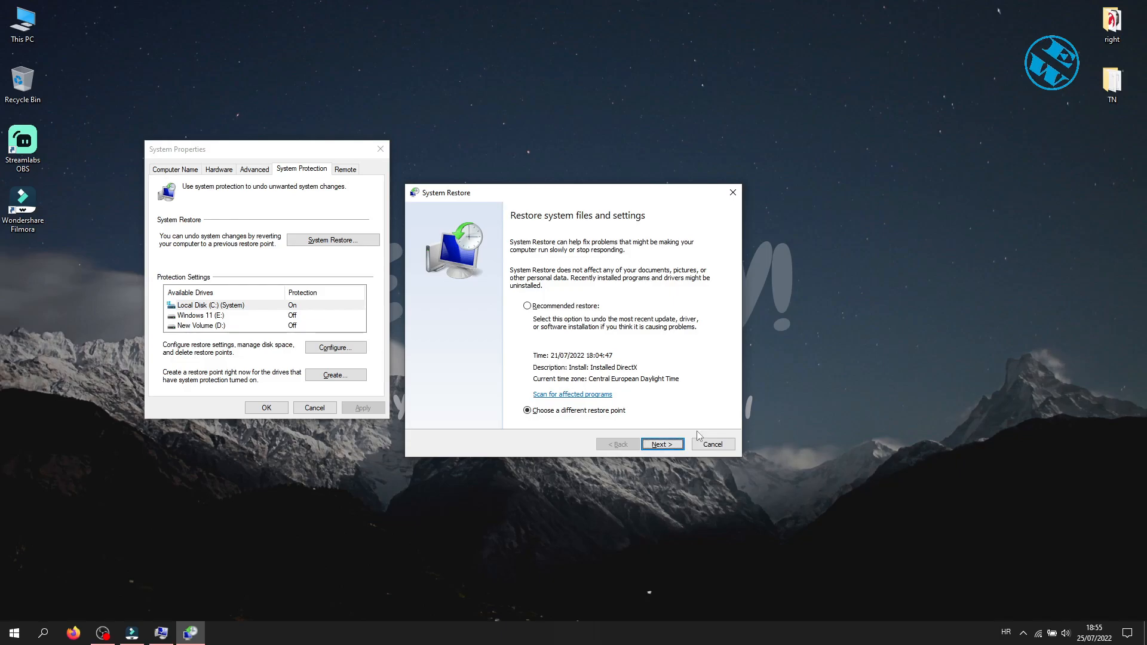
mouse_move(746, 420)
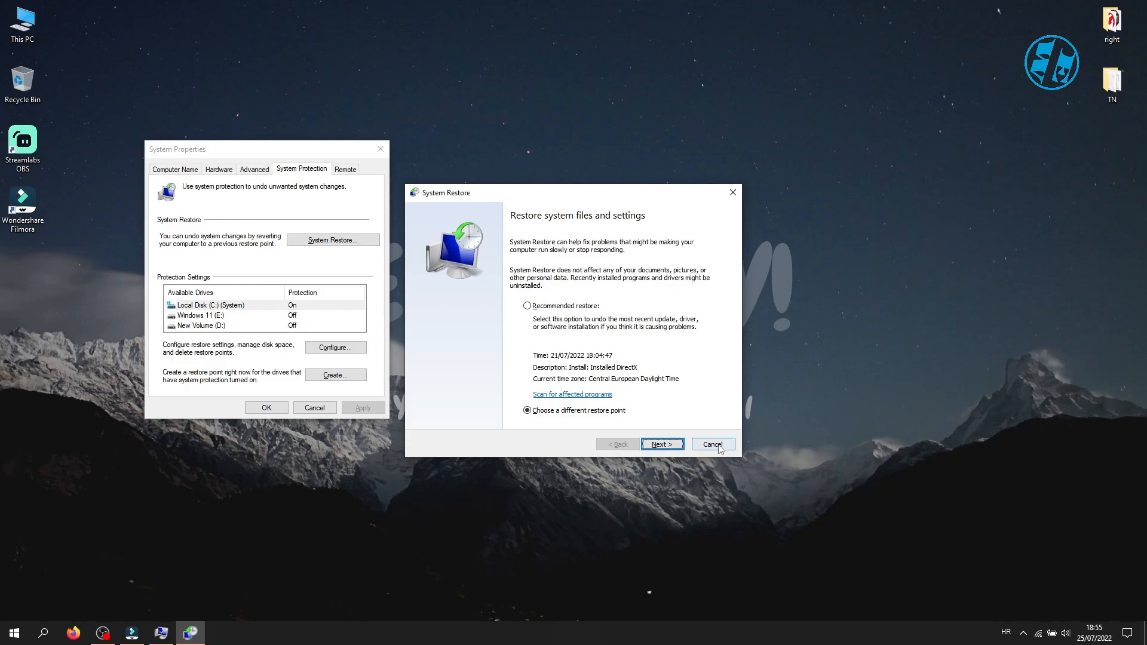
click(711, 444)
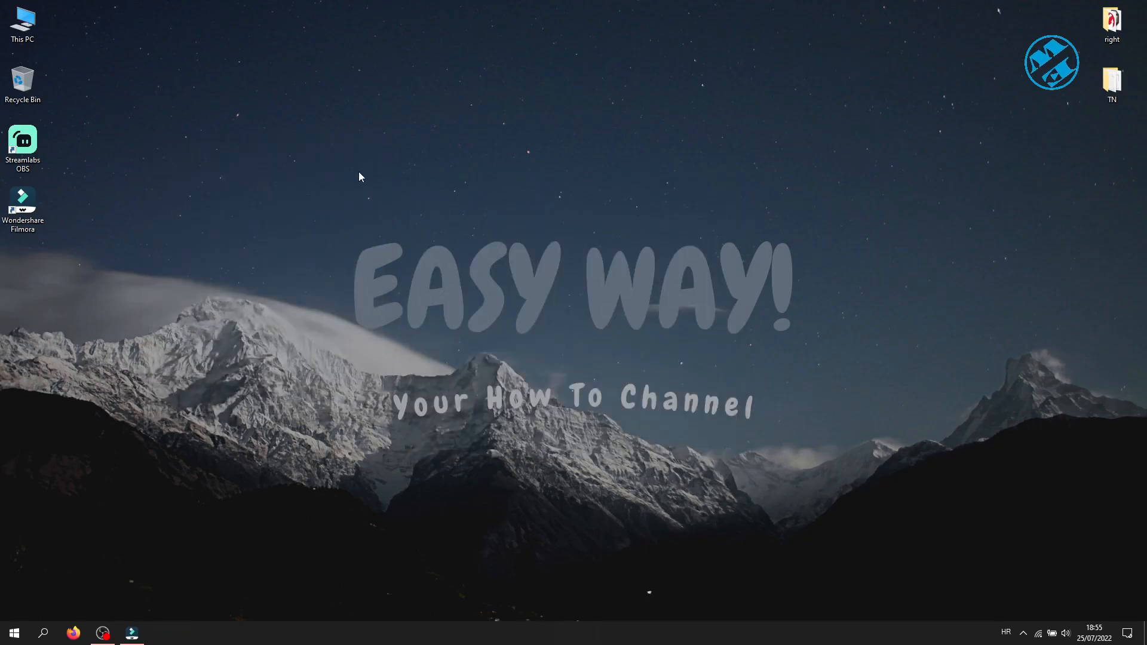